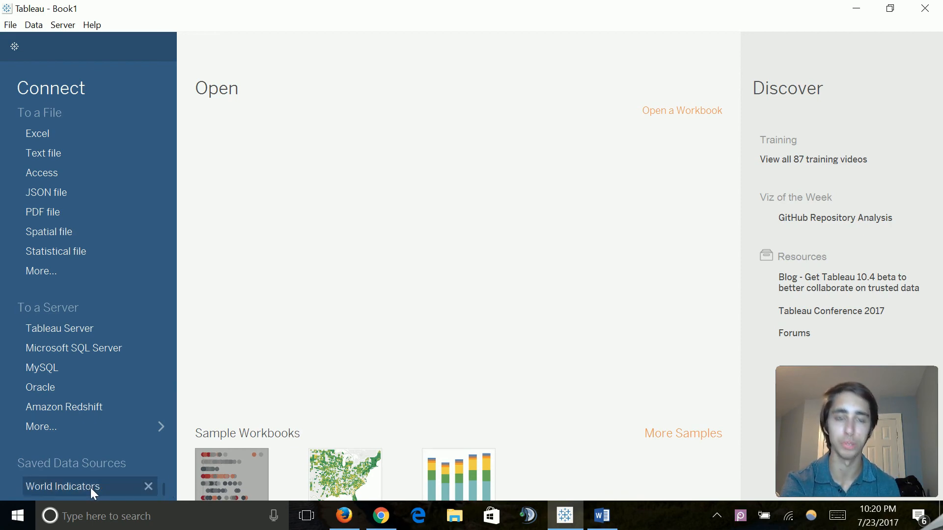
Connect Sheet 1 to the saved World Indicators data source and browse its fields
{"action": "left_click", "coordinate": [65, 486]}
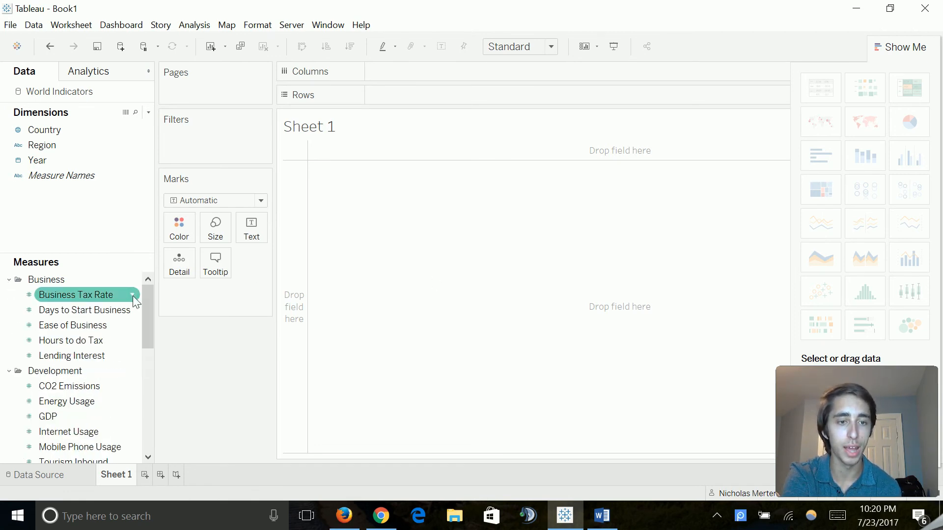
{"action": "scroll", "scroll_direction": "down", "scroll_amount": 3}
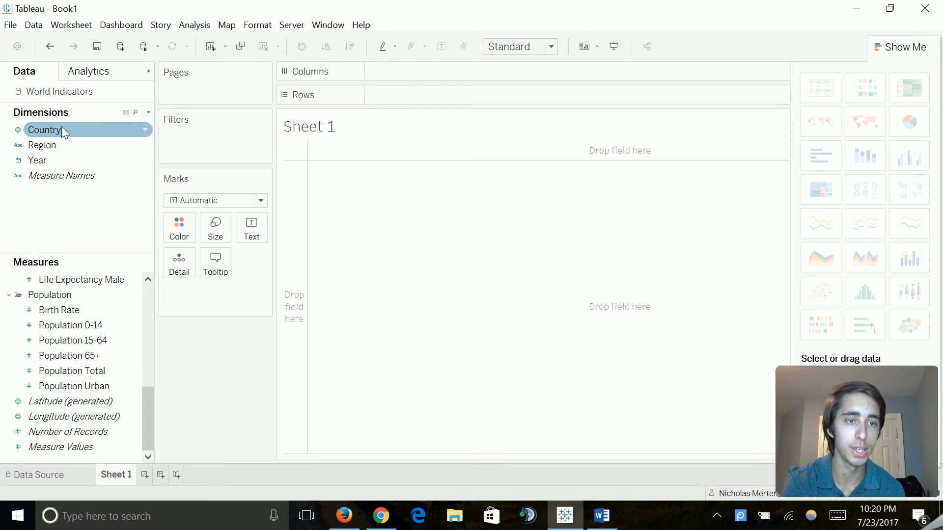
Map every Country as a filled map and shade it by average Population 65+
{"action": "double_click", "coordinate": [44, 130]}
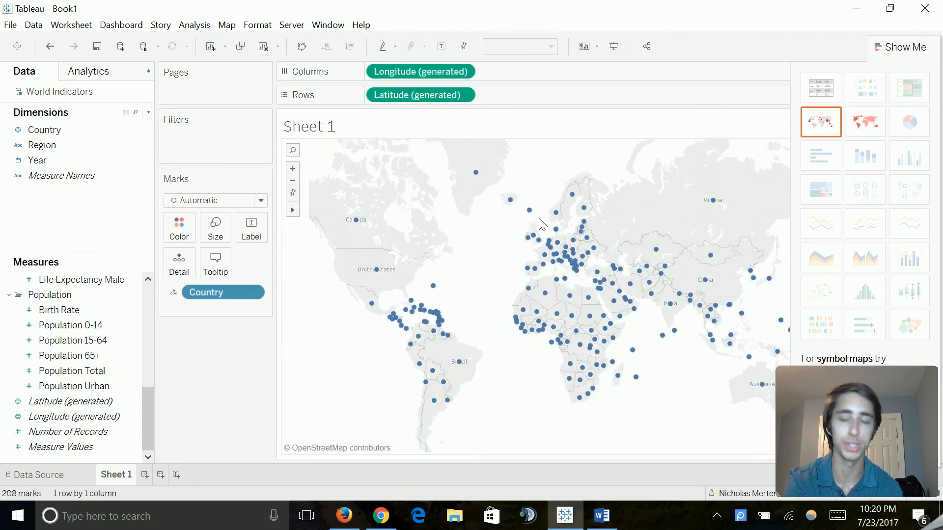
{"action": "mouse_move", "coordinate": [865, 122]}
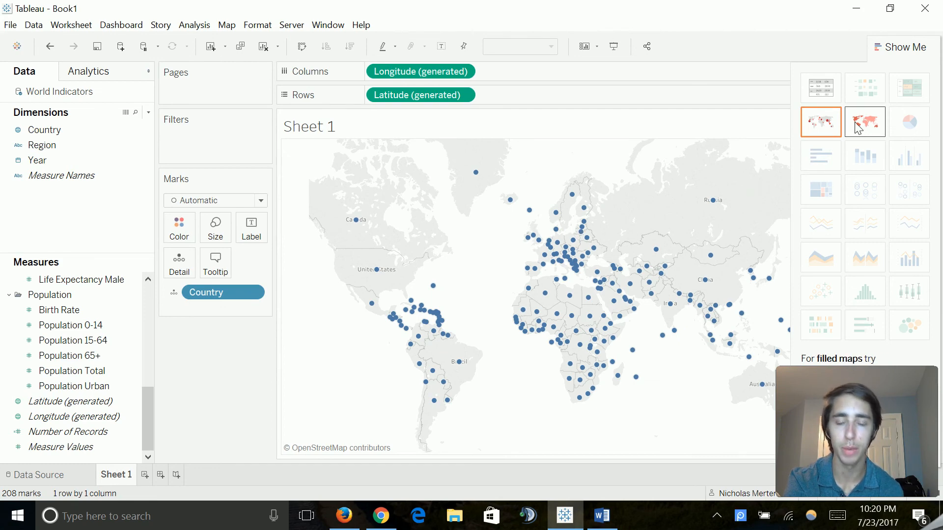
{"action": "left_click", "coordinate": [864, 122]}
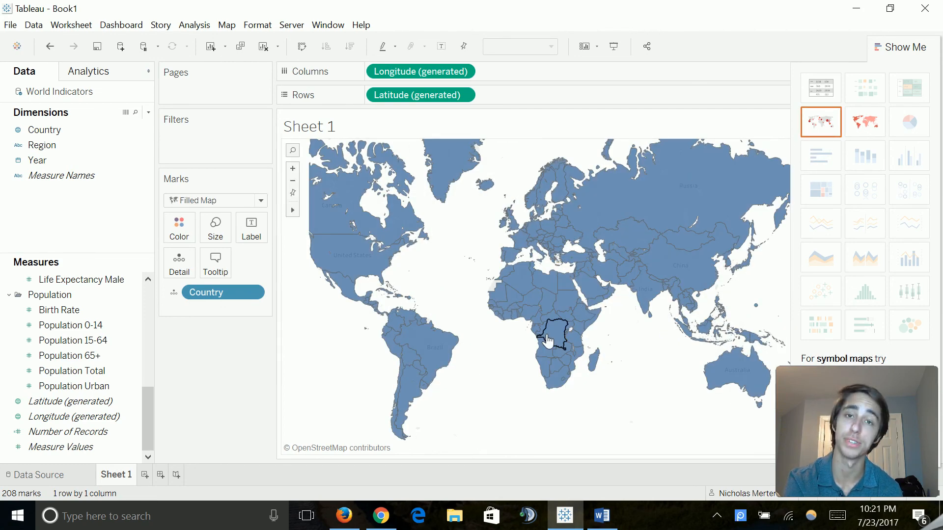
{"action": "left_click", "coordinate": [68, 356]}
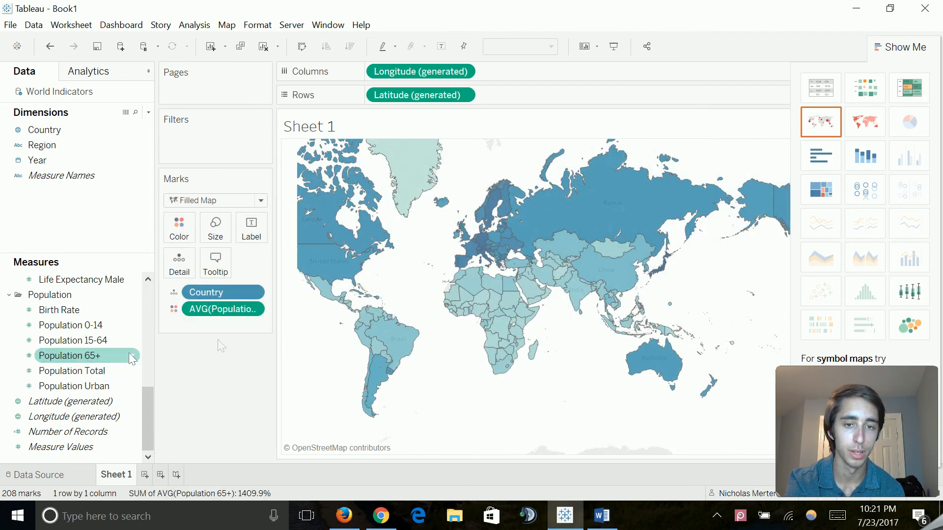
{"action": "mouse_move", "coordinate": [430, 281]}
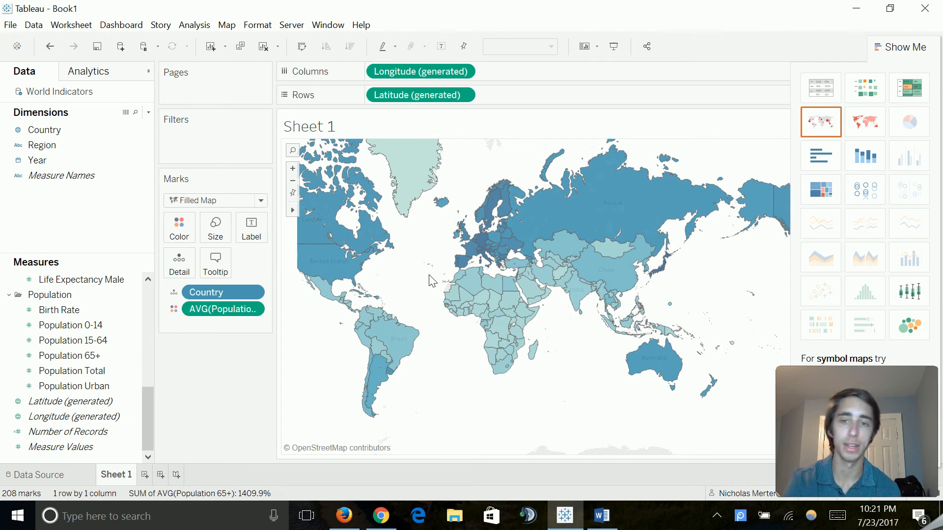
Hide Show Me so the Population 65+ colour legend (0.7%–20.6%) sits beside the map
{"action": "left_click", "coordinate": [900, 46]}
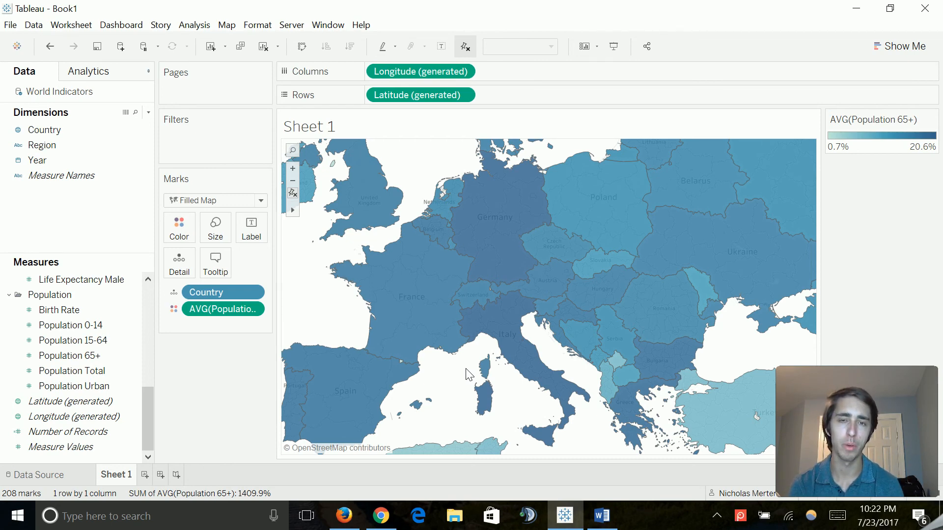
{"action": "mouse_move", "coordinate": [193, 462]}
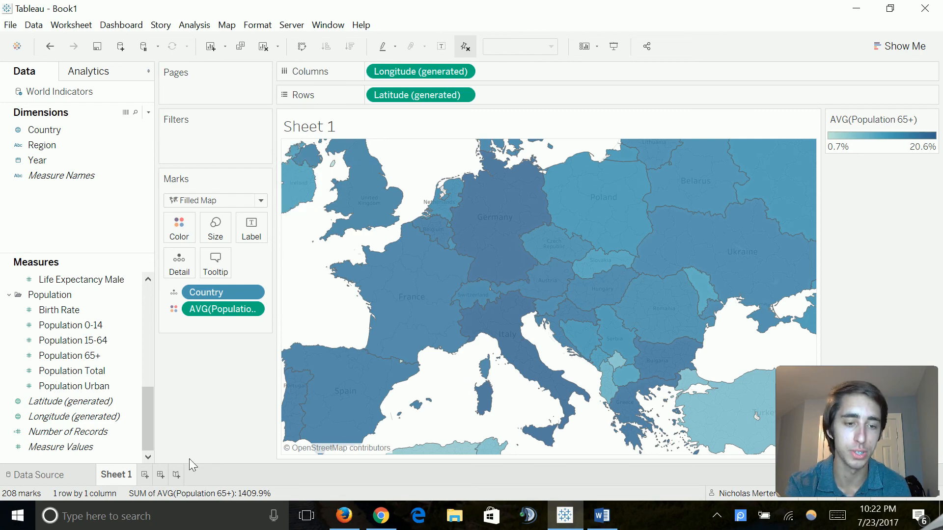
Rename the map sheet 'Population Over 65+ by Country' and move to the new blank Sheet 2
{"action": "left_click", "coordinate": [144, 475]}
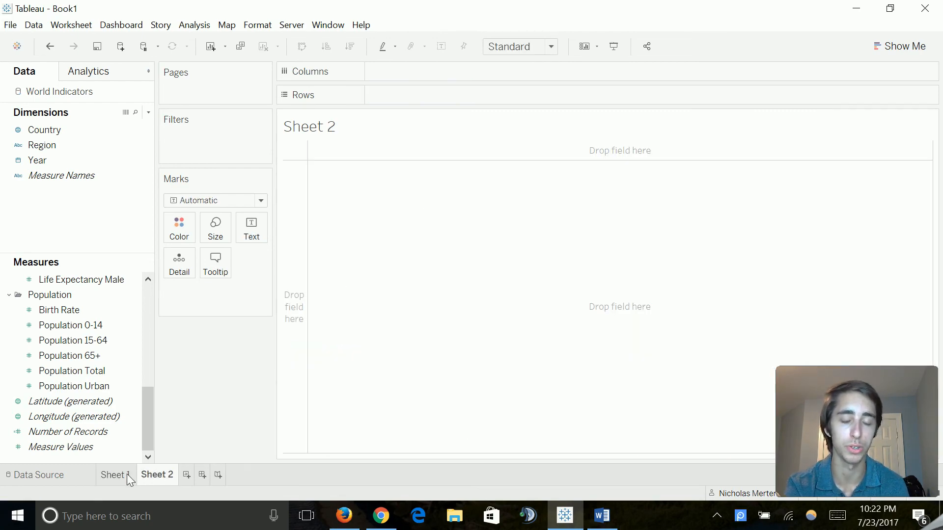
{"action": "left_click", "coordinate": [113, 476]}
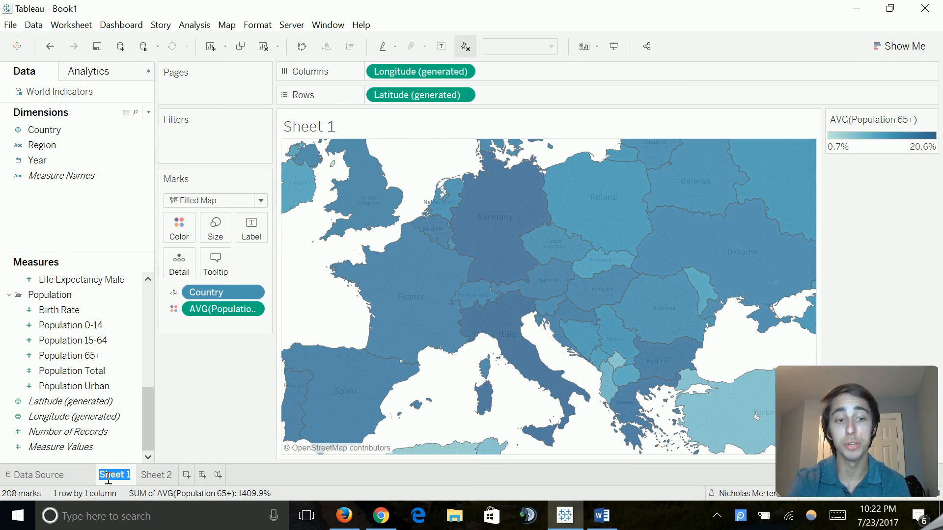
{"action": "mouse_move", "coordinate": [115, 476]}
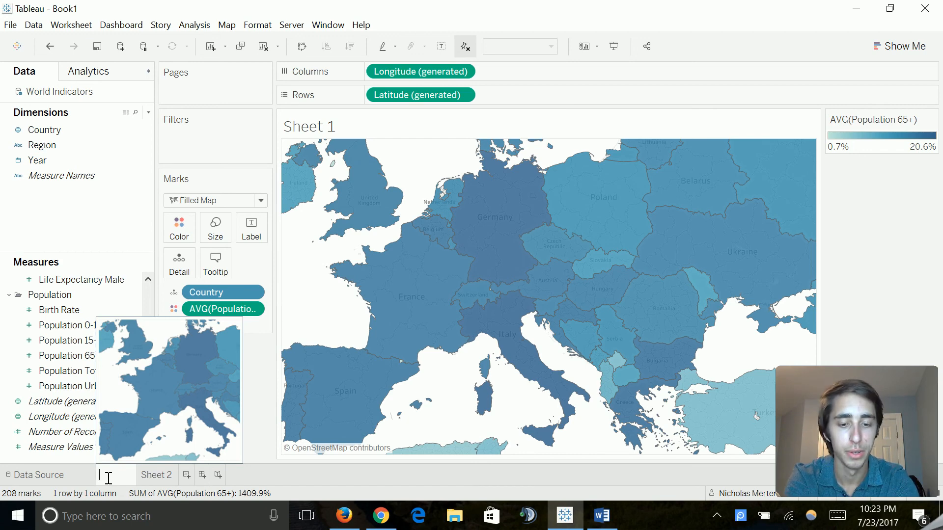
{"action": "type", "text": "Po"}
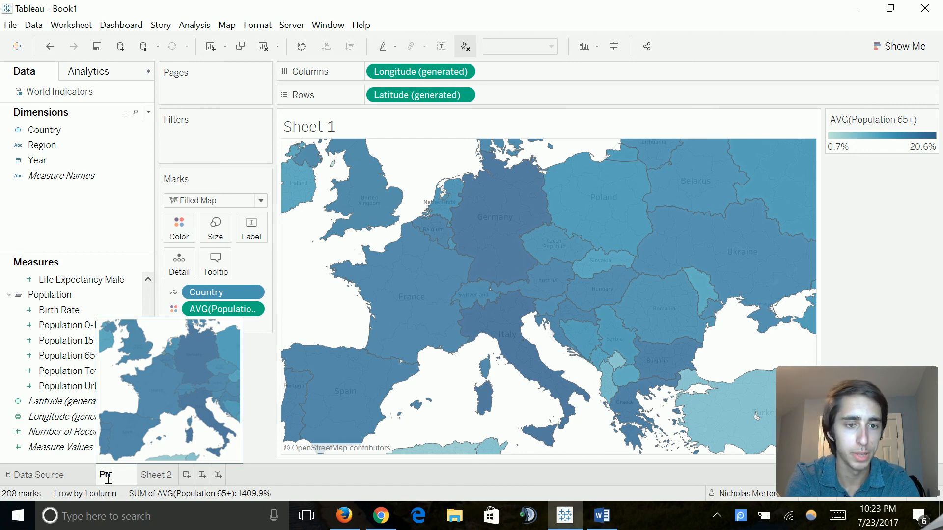
{"action": "type", "text": "Population o"}
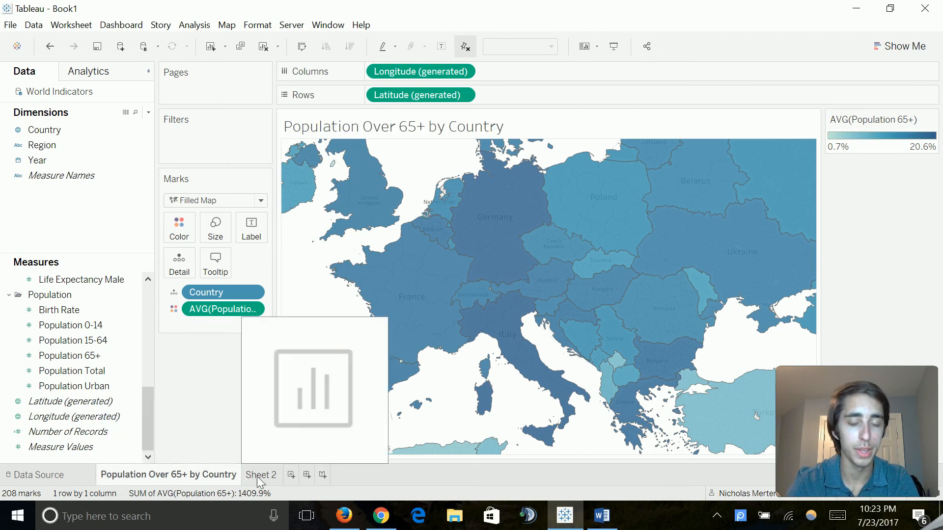
{"action": "left_click", "coordinate": [261, 475]}
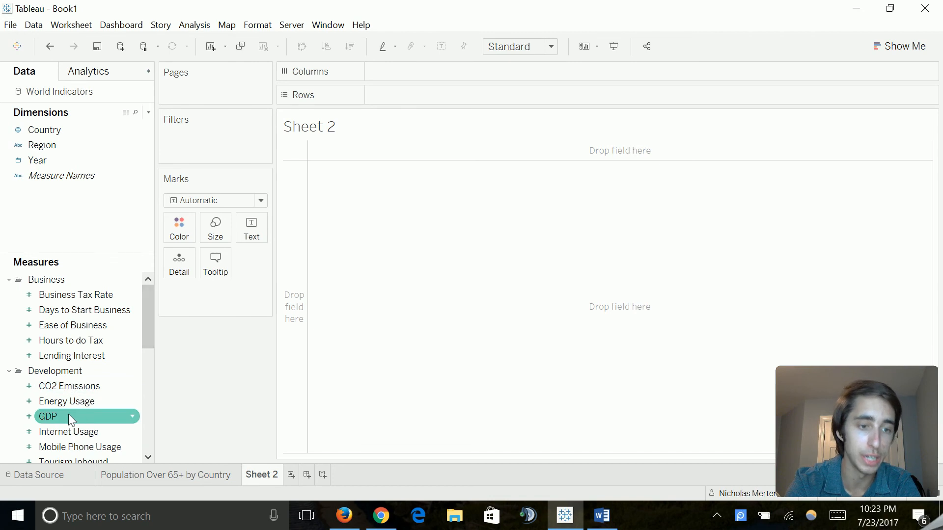
{"action": "mouse_move", "coordinate": [71, 419]}
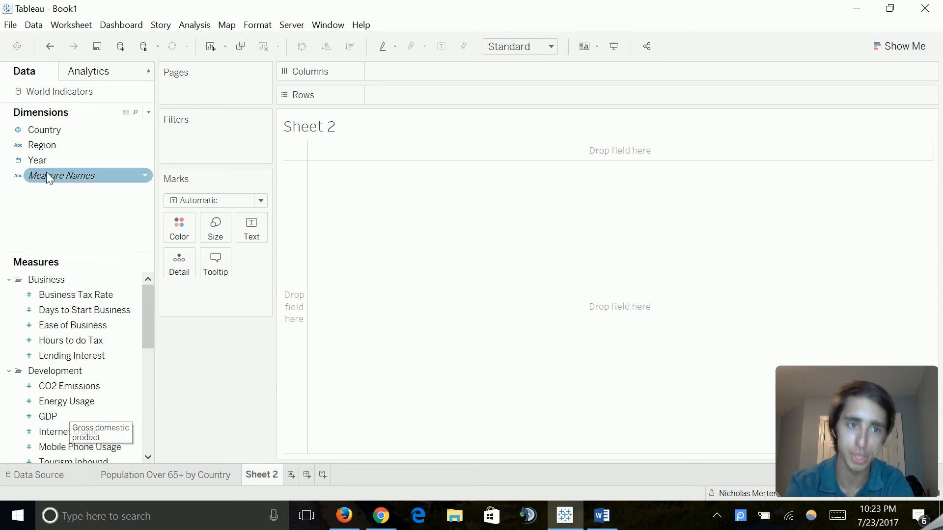
Lay out Year across columns with average GDP as the text value for each year
{"action": "left_click_drag", "start_coordinate": [37, 160], "coordinate": [420, 71]}
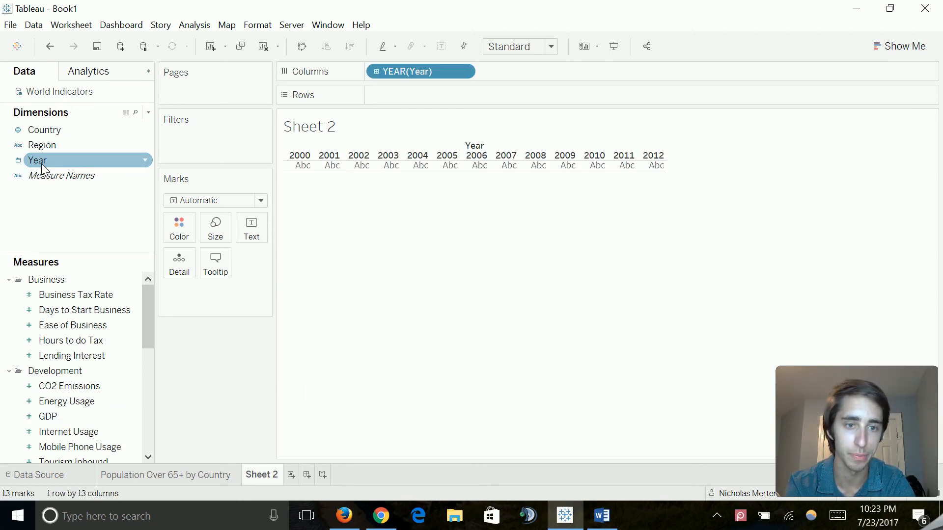
{"action": "left_click", "coordinate": [44, 416]}
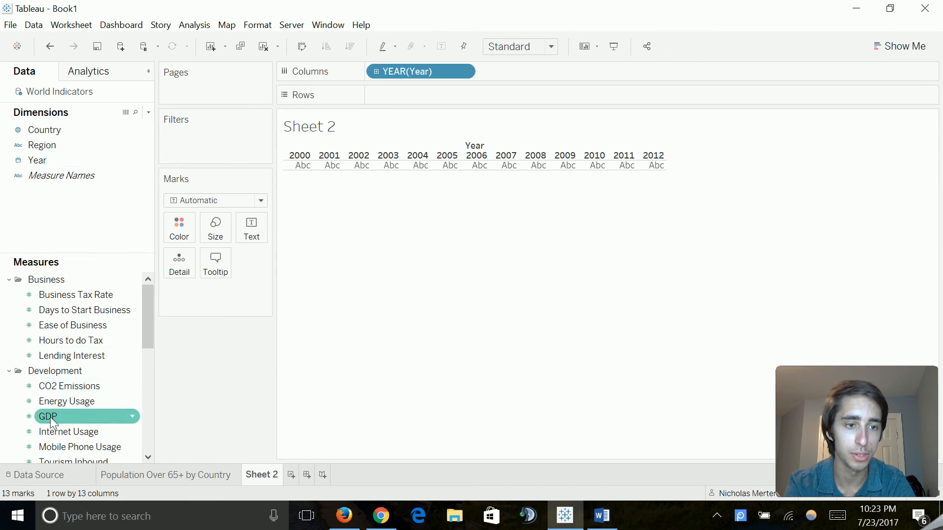
{"action": "left_click_drag", "start_coordinate": [48, 416], "coordinate": [223, 293]}
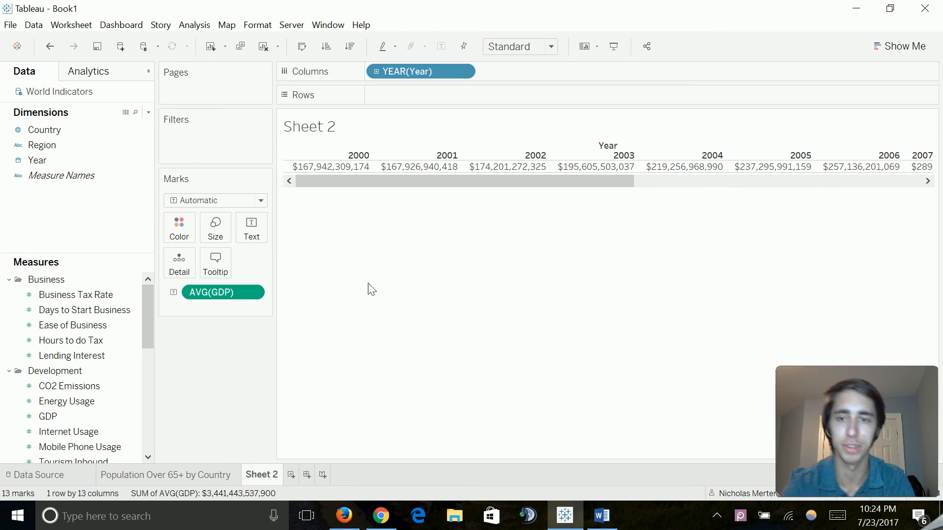
{"action": "mouse_move", "coordinate": [207, 138]}
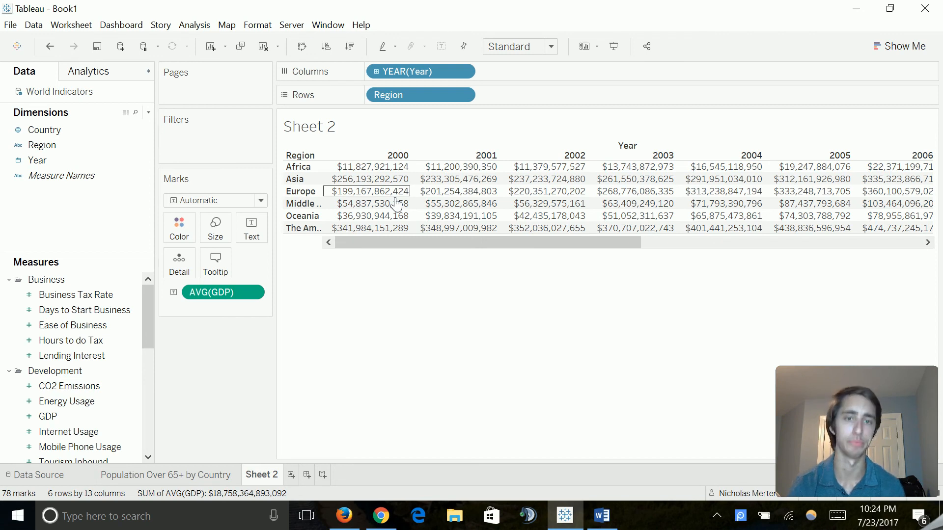
{"action": "mouse_move", "coordinate": [467, 104]}
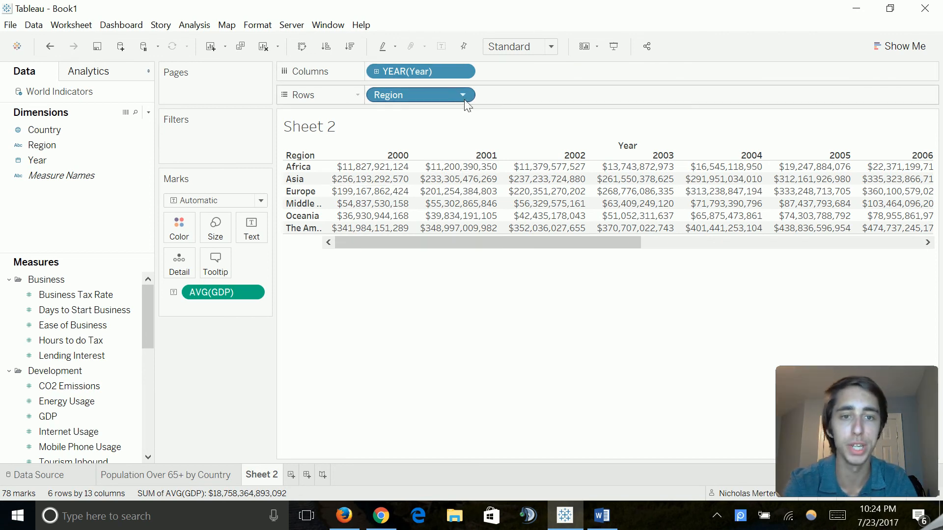
Filter the Region field so only Europe's average GDP row remains
{"action": "left_click", "coordinate": [462, 96]}
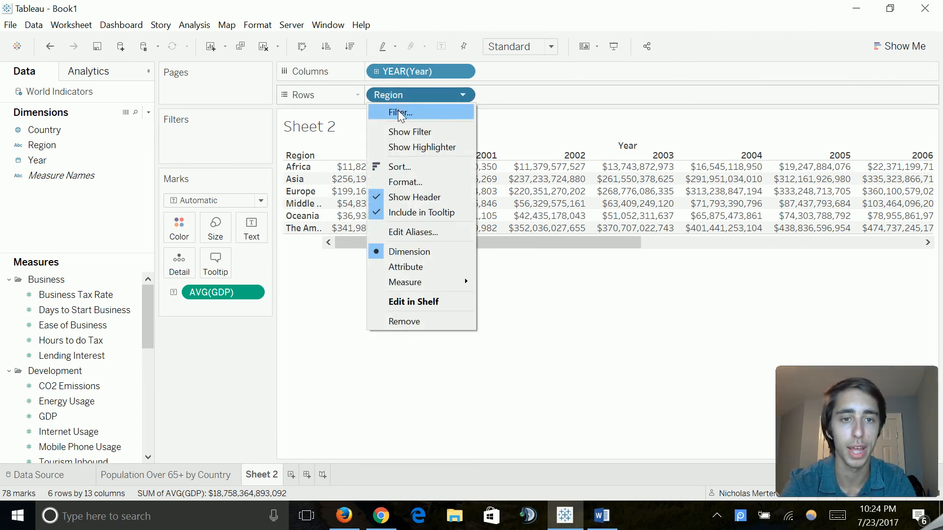
{"action": "left_click", "coordinate": [400, 112]}
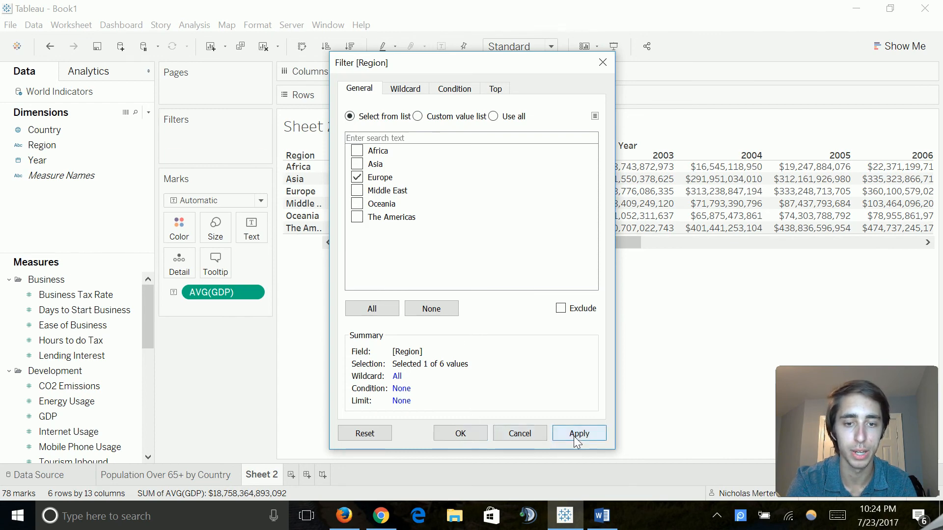
{"action": "left_click", "coordinate": [579, 433]}
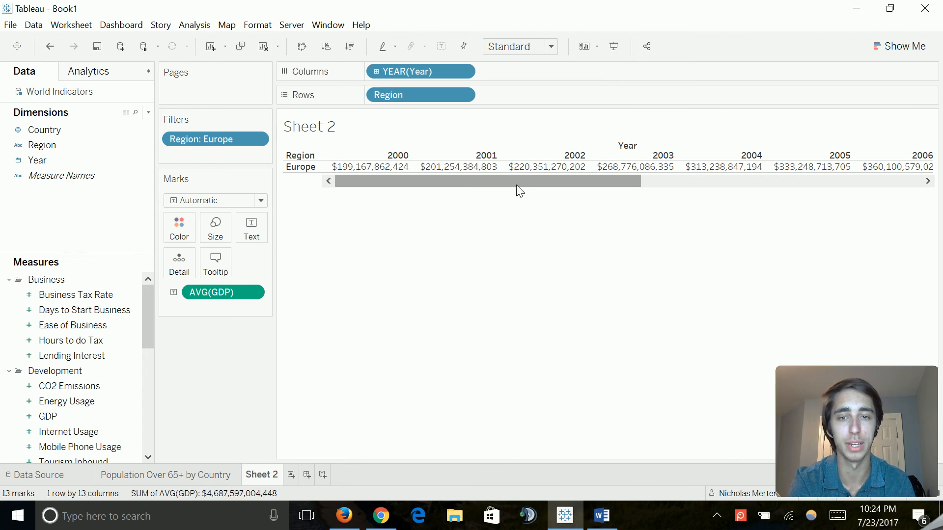
{"action": "mouse_move", "coordinate": [902, 59]}
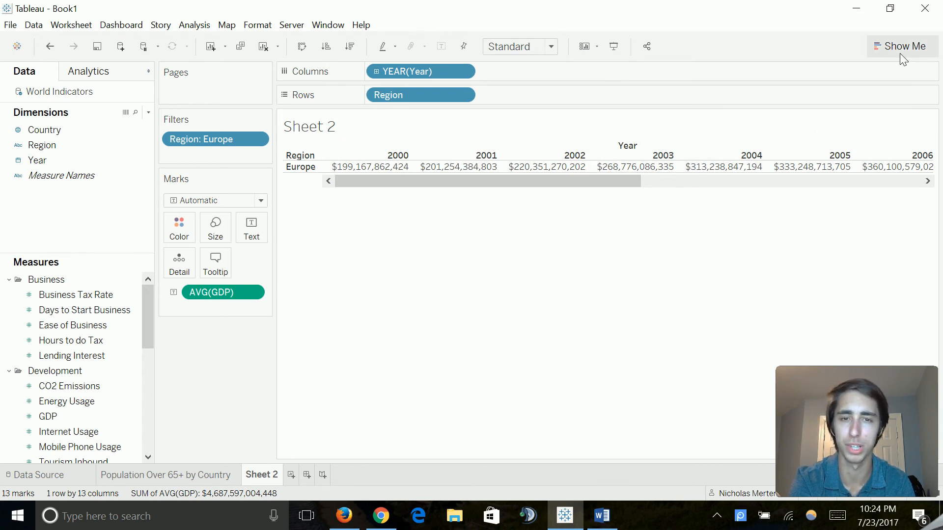
Show a trend line on Europe's GDP area chart, turning off stacked marks to allow it
{"action": "left_click", "coordinate": [905, 46]}
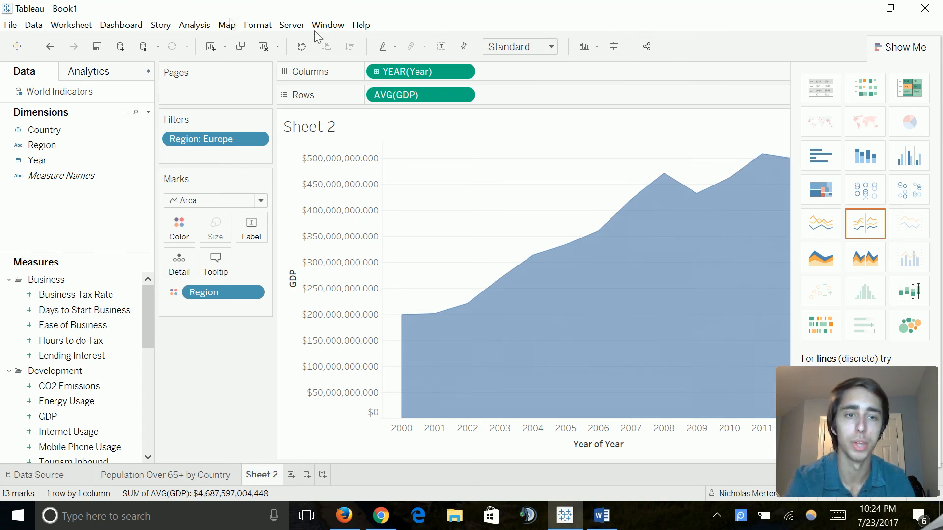
{"action": "left_click", "coordinate": [195, 25]}
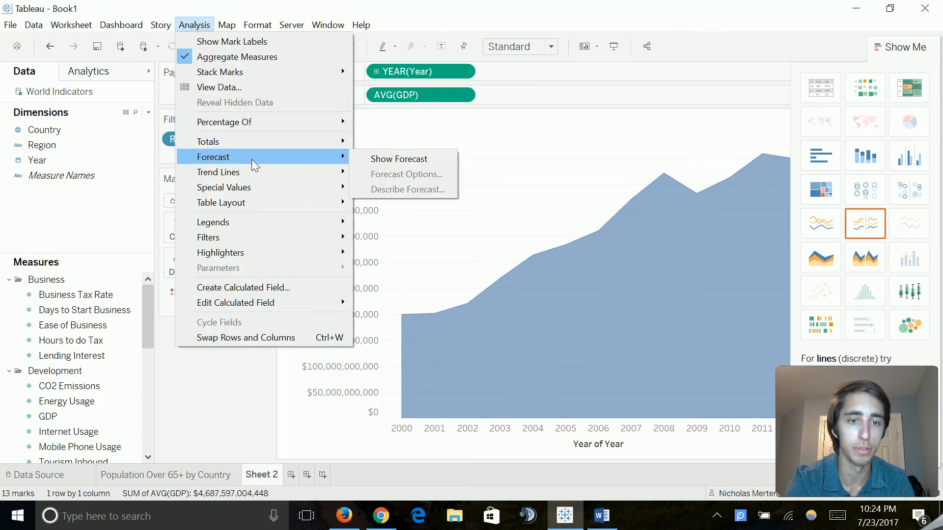
{"action": "left_click", "coordinate": [218, 172]}
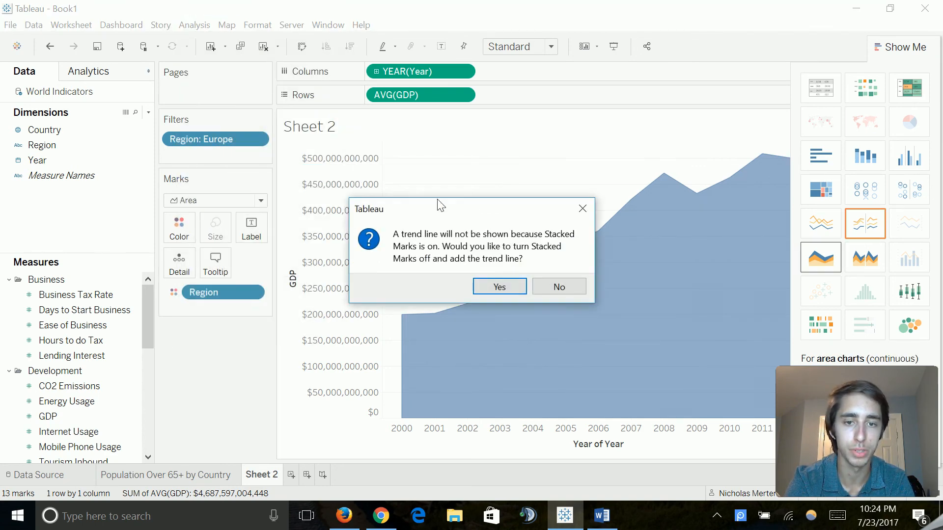
{"action": "left_click", "coordinate": [499, 287]}
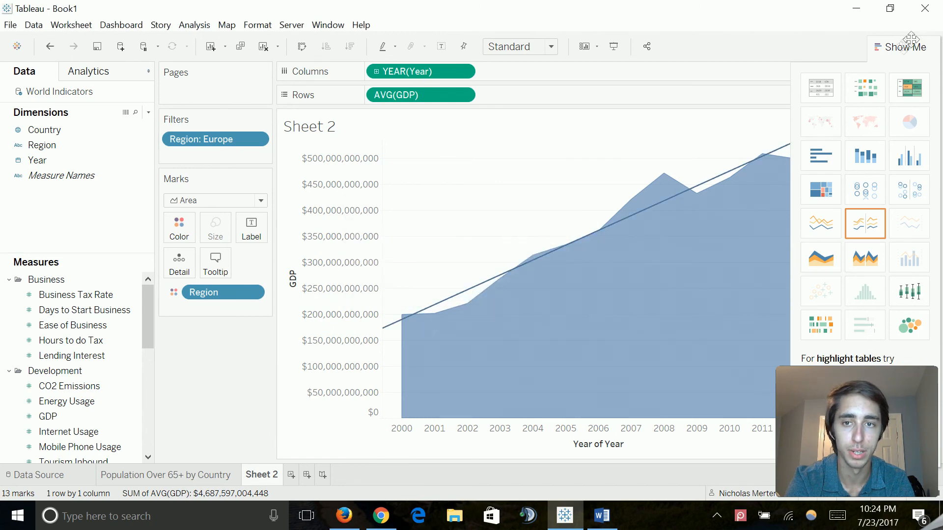
{"action": "left_click", "coordinate": [905, 46]}
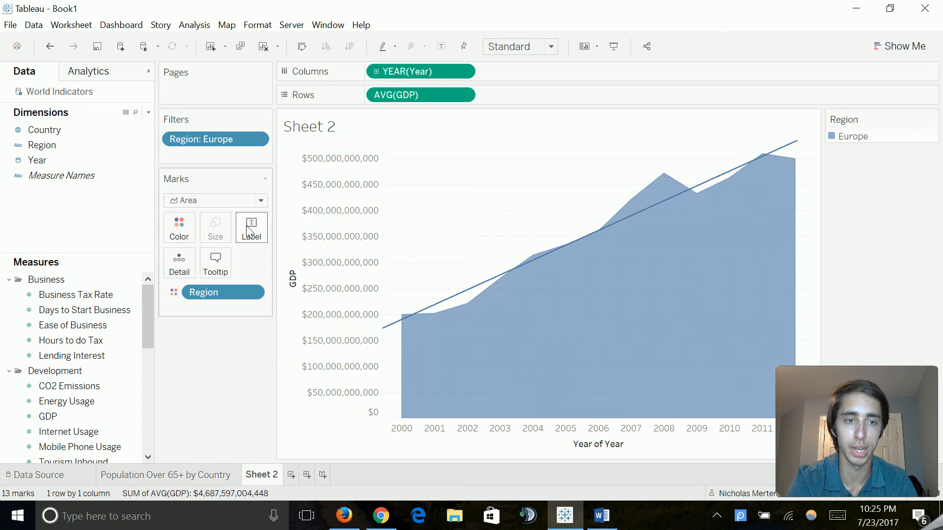
Recolour the GDP area chart and trend line green using the Summer palette
{"action": "left_click", "coordinate": [178, 228]}
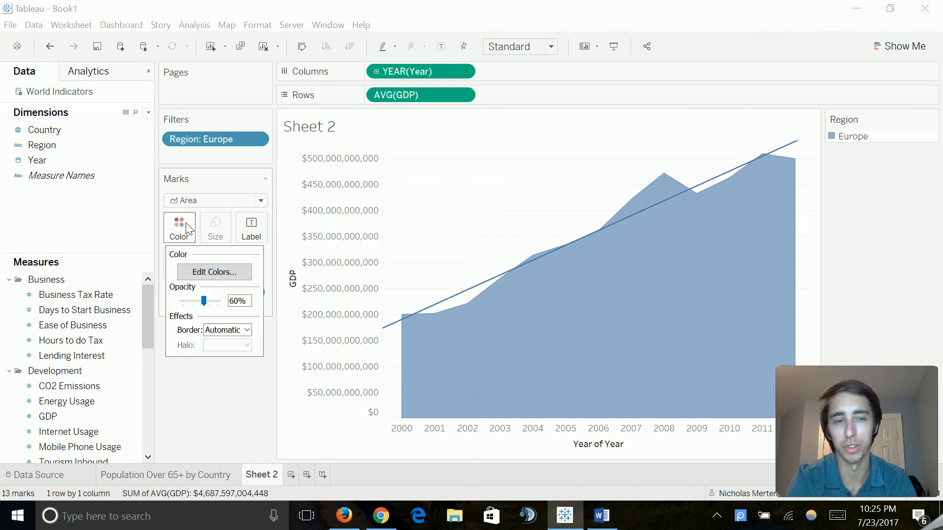
{"action": "left_click", "coordinate": [214, 273]}
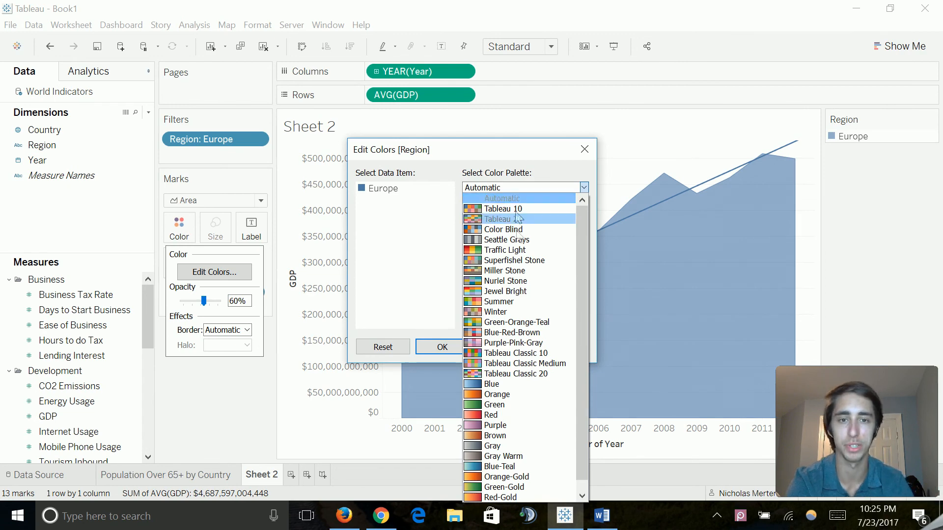
{"action": "left_click", "coordinate": [499, 302]}
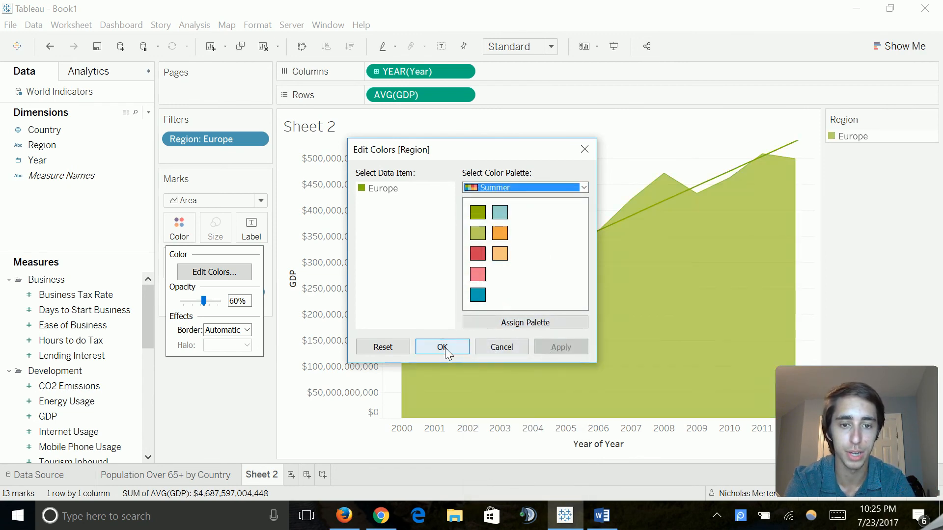
{"action": "left_click", "coordinate": [442, 347]}
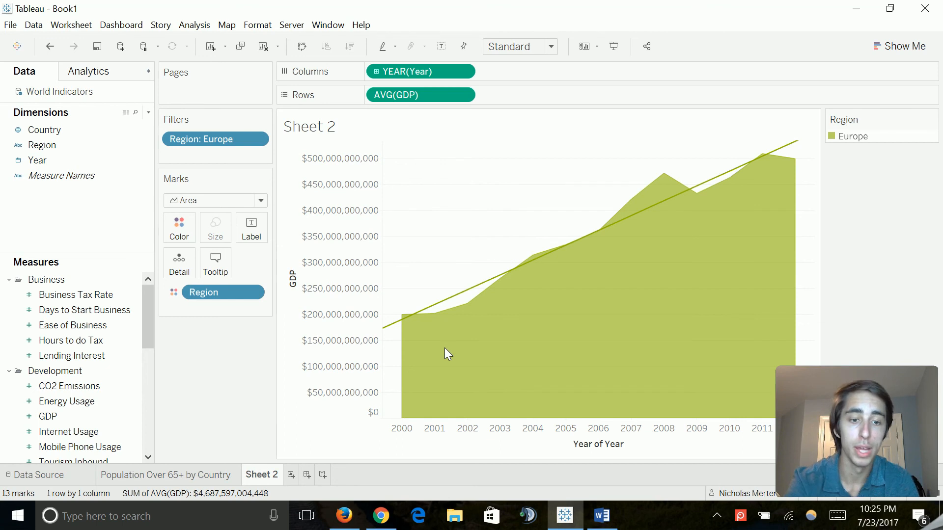
Begin renaming Sheet 2, starting with 'Econo'
{"action": "double_click", "coordinate": [261, 476]}
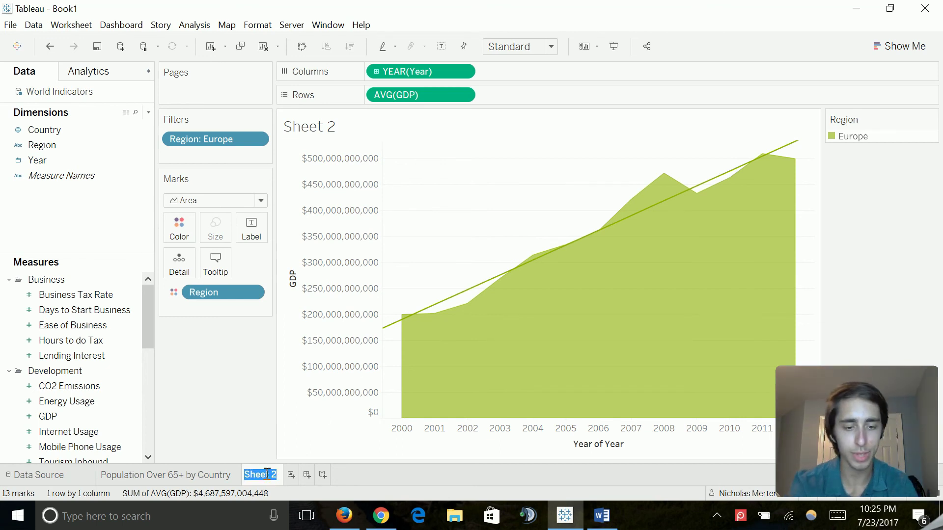
{"action": "type", "text": "Economic GDP"}
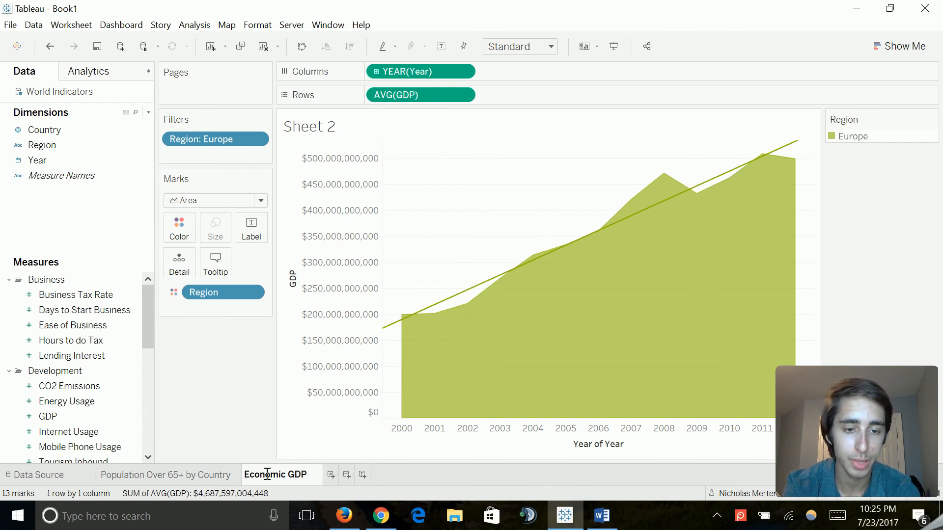
Finish the sheet name 'Economic GDP of Europe Over Time' so it titles the chart
{"action": "type", "text": "of Europe Over Time"}
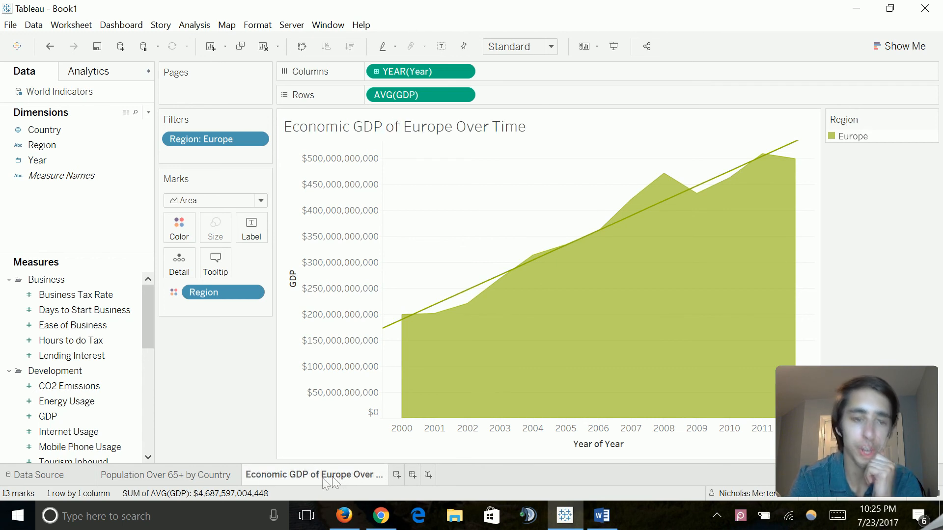
{"action": "mouse_move", "coordinate": [314, 476]}
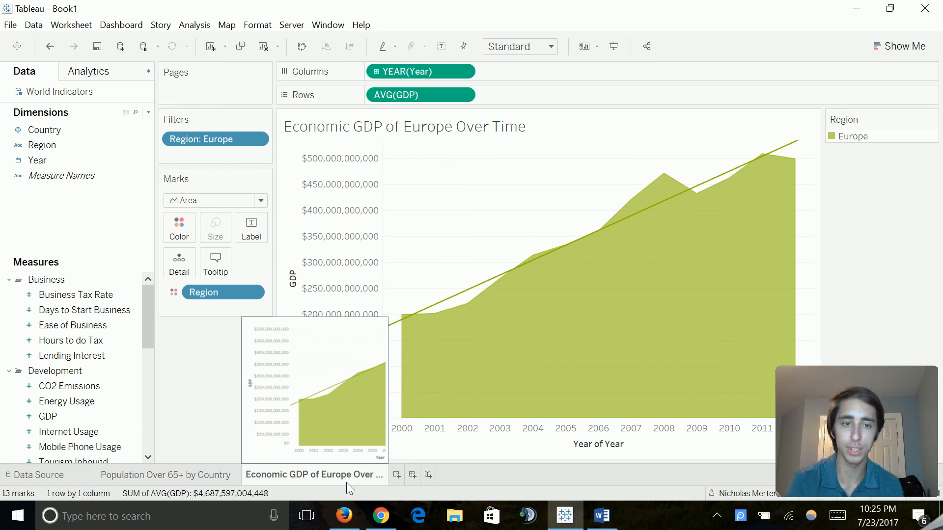
{"action": "scroll", "scroll_direction": "down", "scroll_amount": 3}
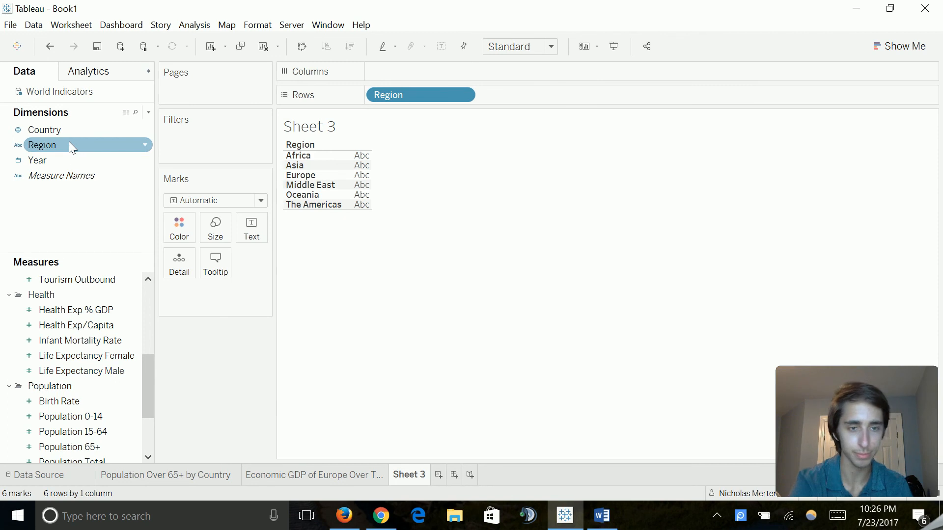
Show average Health Exp/Capita beside each region on Sheet 3, from $94 Africa to $2,164 Europe
{"action": "left_click", "coordinate": [75, 325]}
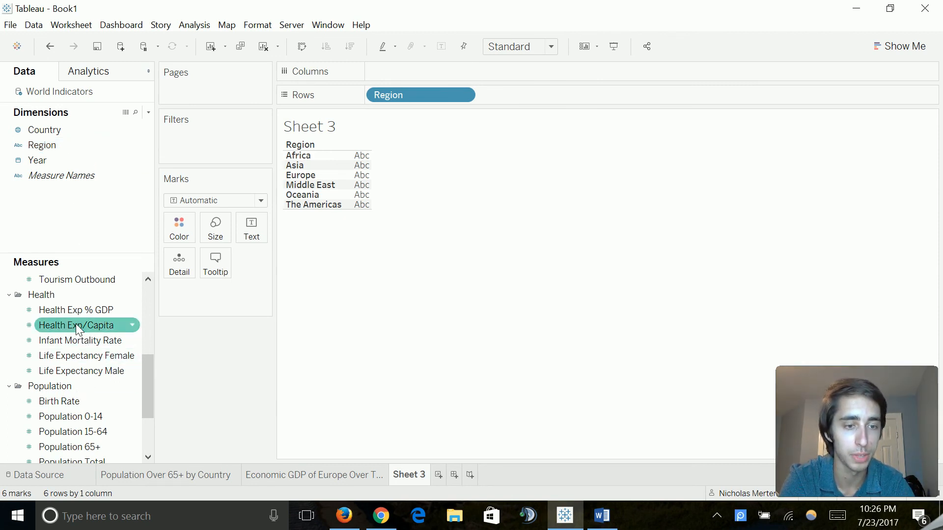
{"action": "left_click_drag", "start_coordinate": [77, 325], "coordinate": [223, 293]}
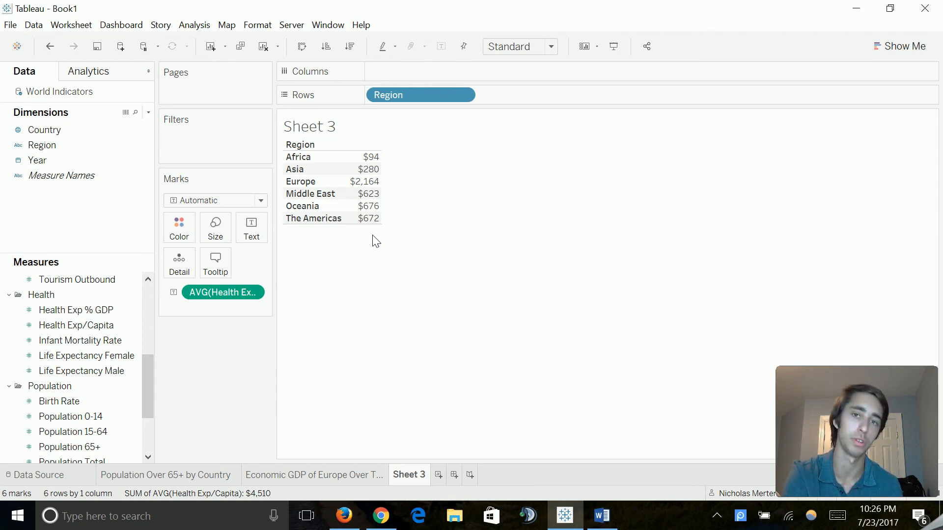
{"action": "mouse_move", "coordinate": [340, 157]}
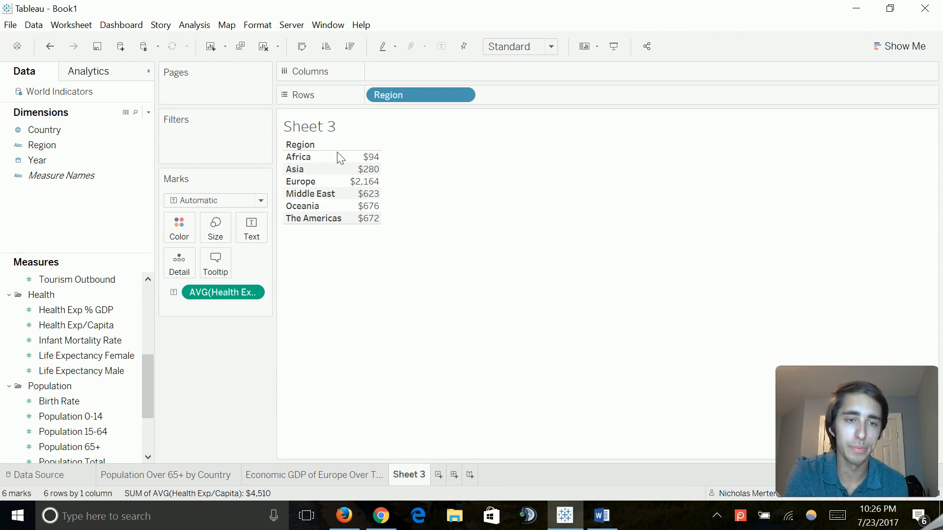
{"action": "mouse_move", "coordinate": [395, 227]}
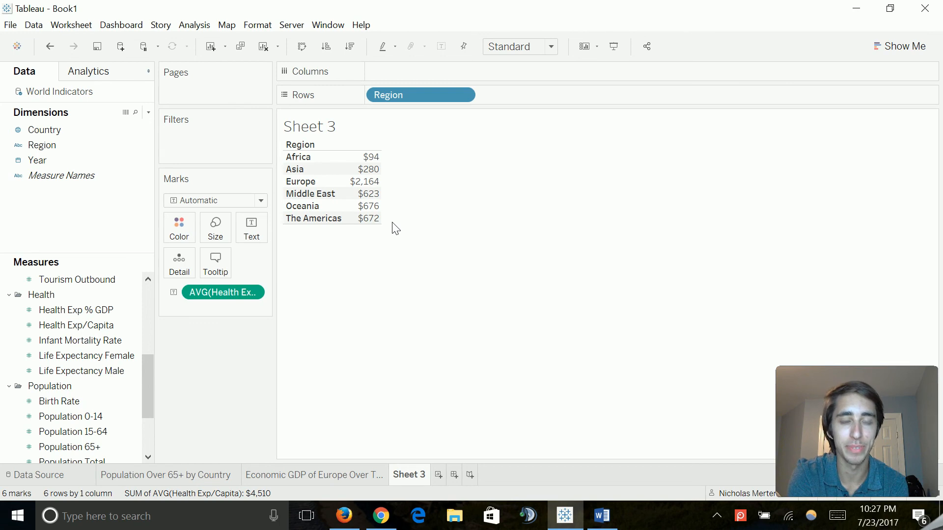
{"action": "mouse_move", "coordinate": [533, 170]}
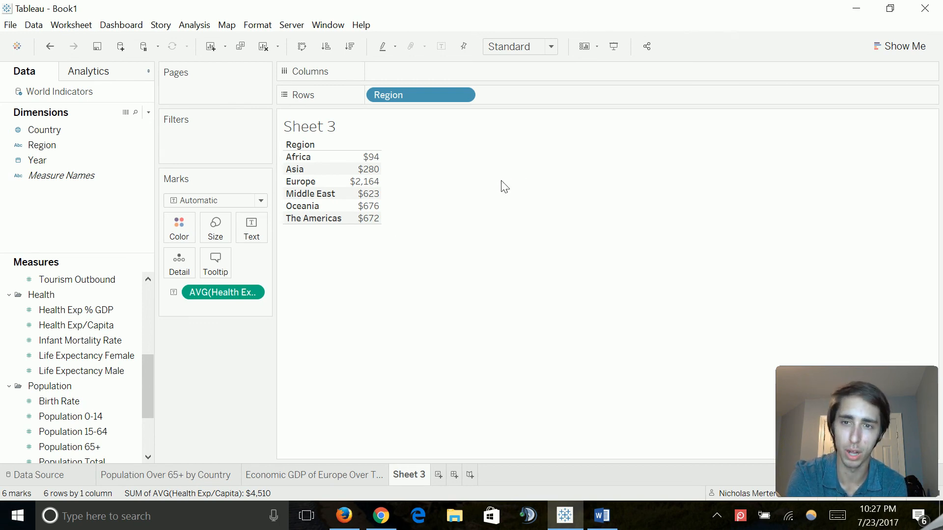
{"action": "left_click", "coordinate": [906, 47]}
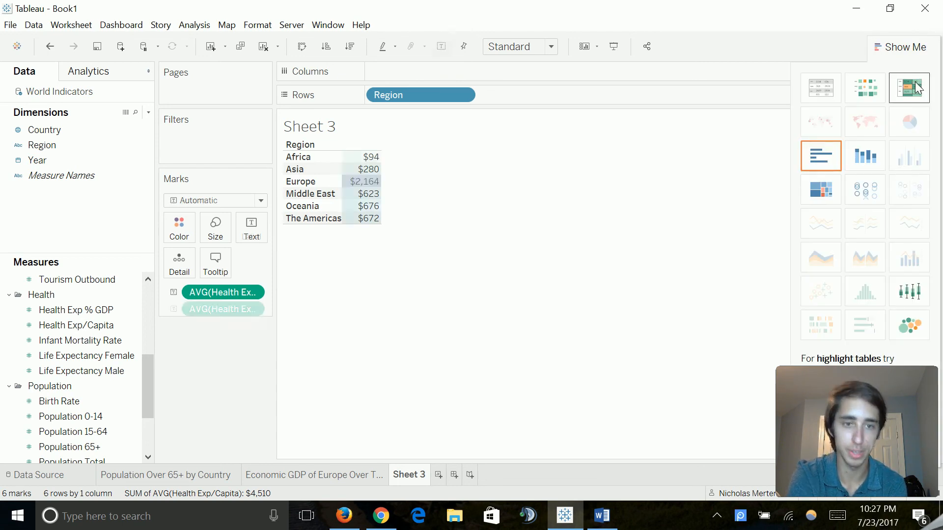
Show regional health spending as a highlight table sorted Europe ($2,164) down to Africa ($94)
{"action": "left_click", "coordinate": [909, 87]}
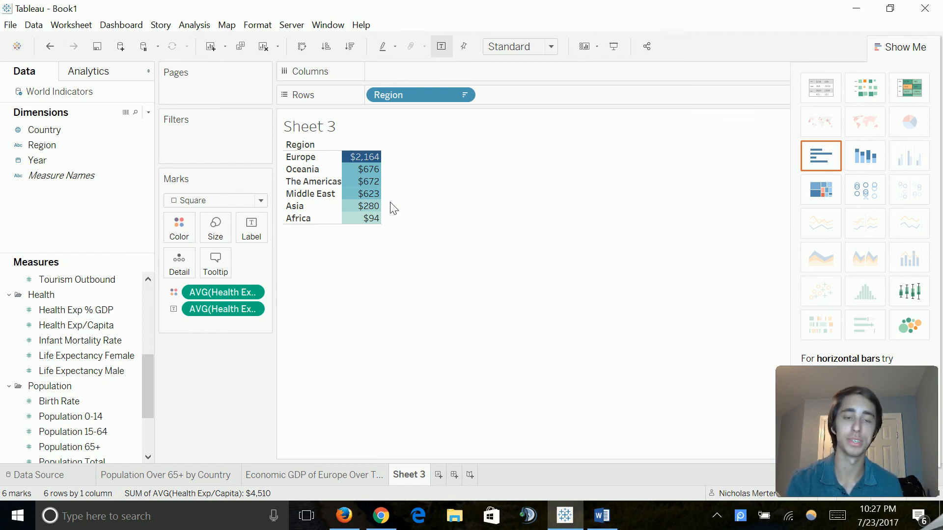
{"action": "mouse_move", "coordinate": [412, 207]}
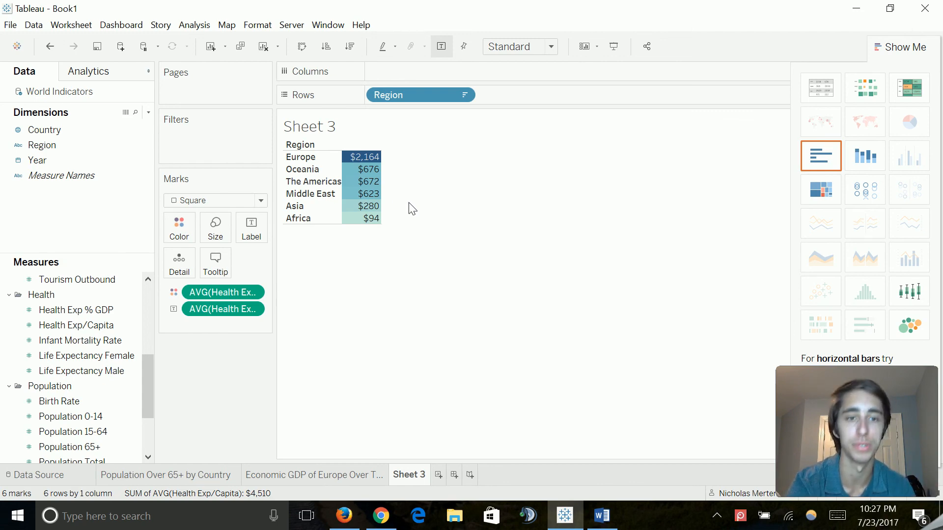
{"action": "double_click", "coordinate": [409, 475]}
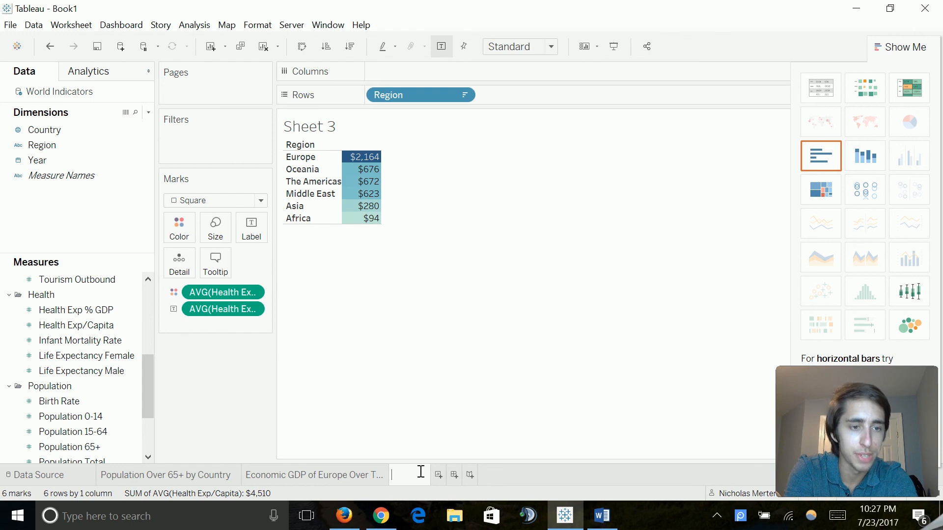
Name the sheet 'Health Exp. by Region' and start a new dashboard
{"action": "type", "text": "HealthExpe"}
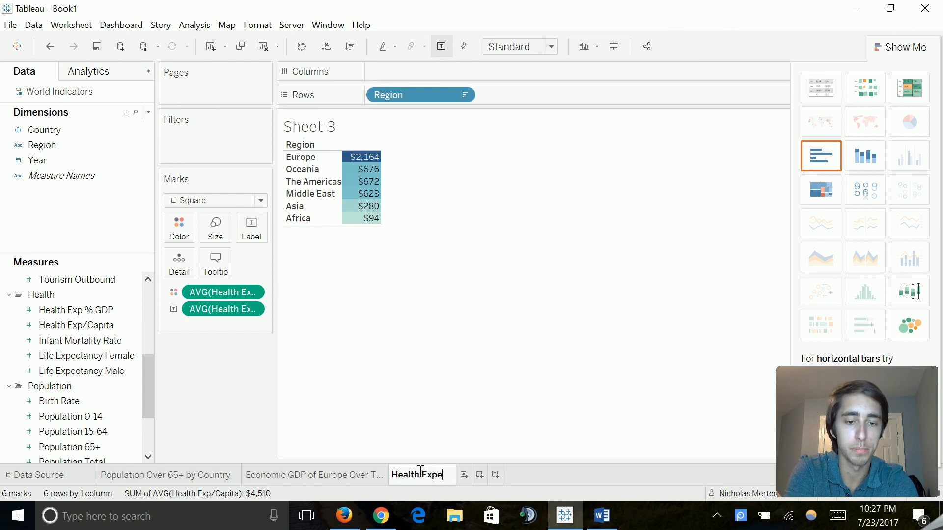
{"action": "type", "text": "diture"}
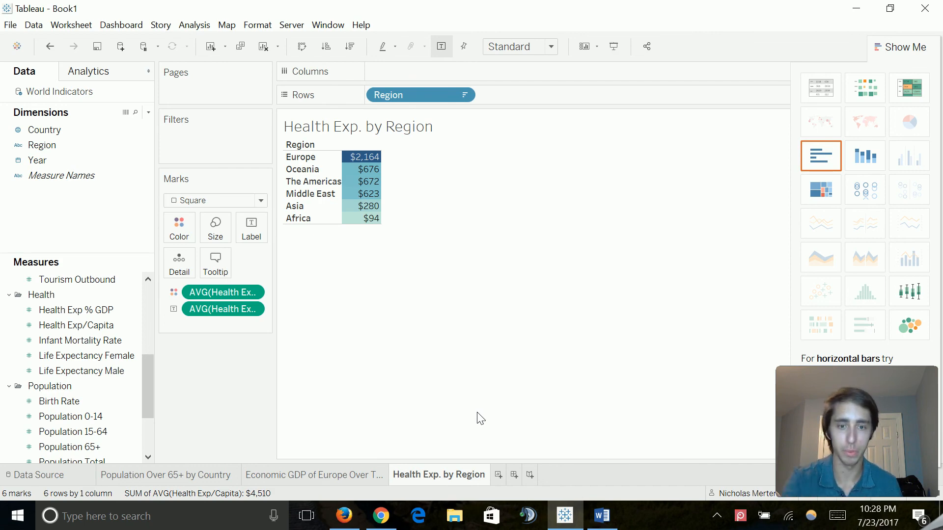
{"action": "left_click", "coordinate": [513, 475]}
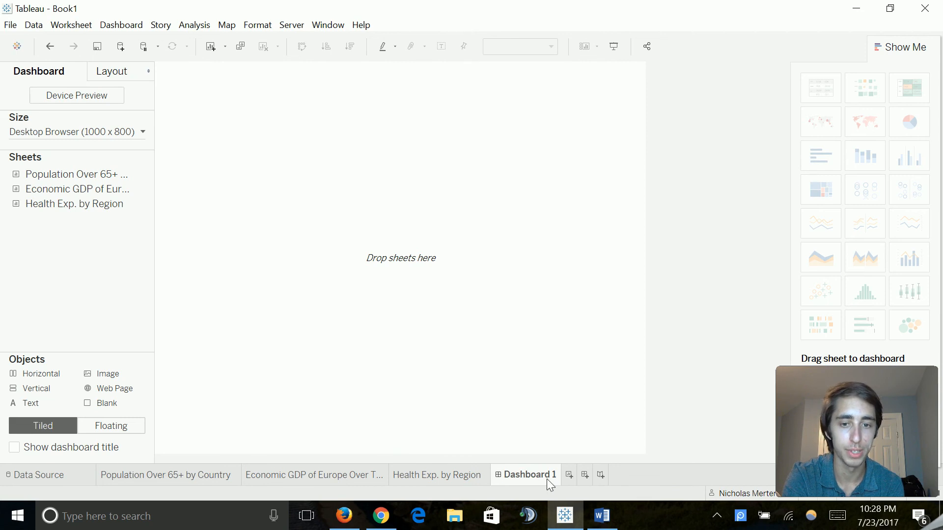
Name the dashboard Europe Data and fix its size at 1200 x 1600 px
{"action": "type", "text": "Europe Data"}
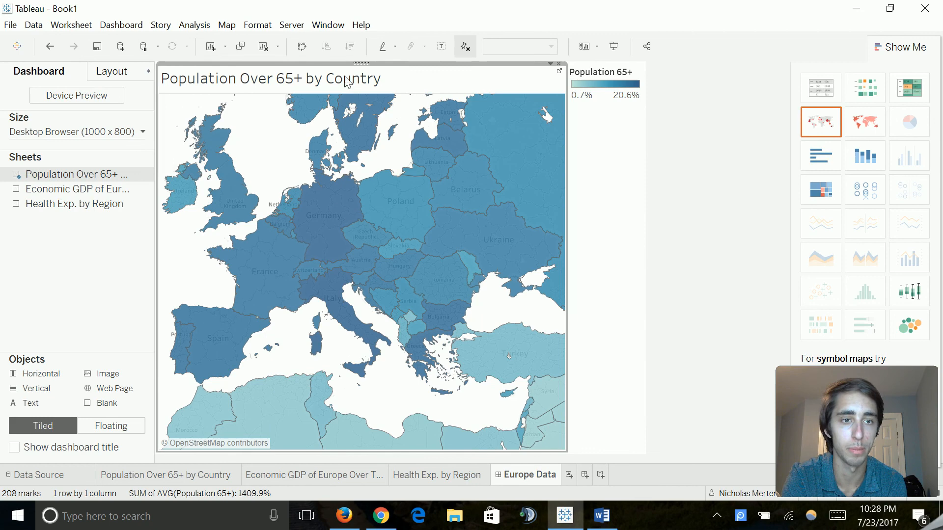
{"action": "left_click", "coordinate": [144, 132]}
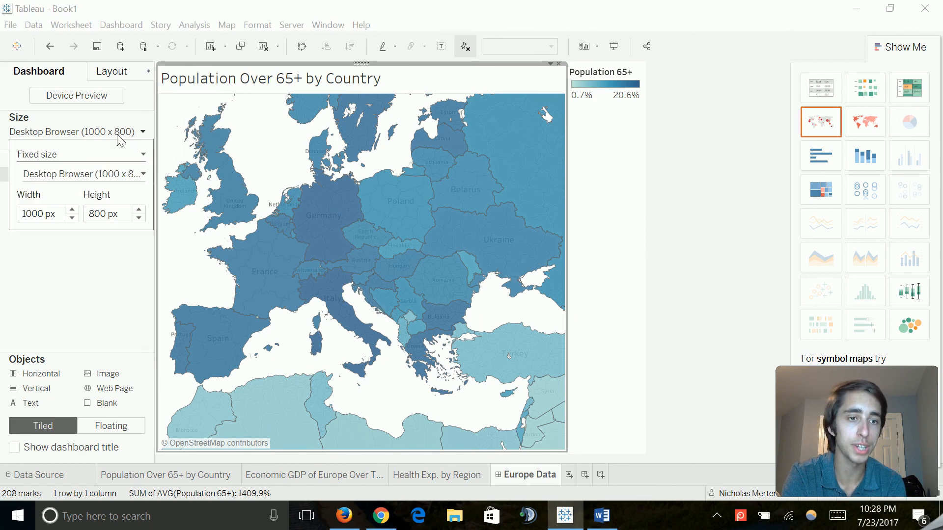
{"action": "left_click", "coordinate": [39, 214]}
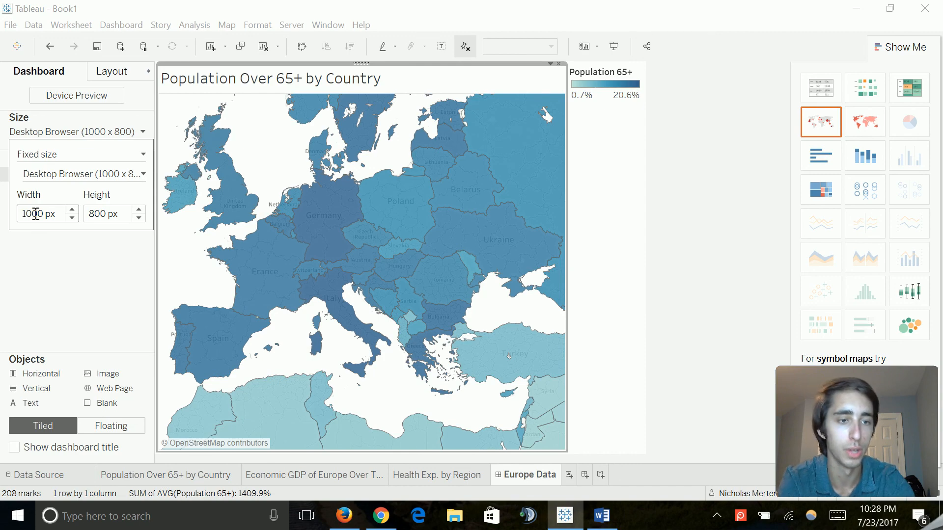
{"action": "type", "text": "1200"}
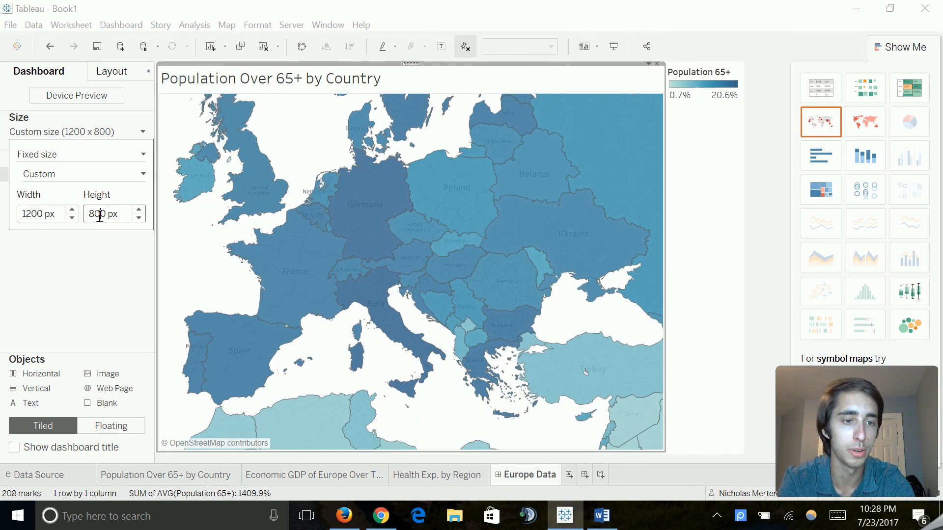
{"action": "type", "text": "1600"}
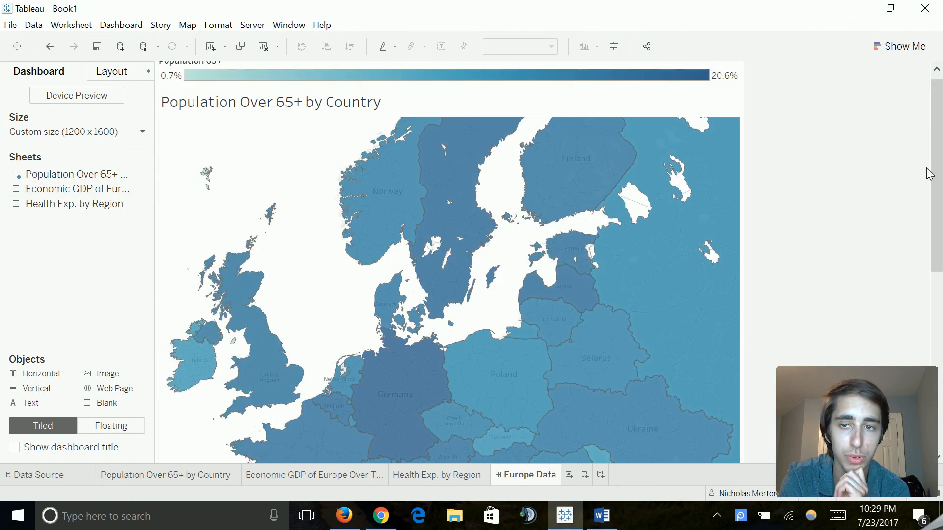
Place the Economic GDP chart below the map and the Health Exp. table beside it
{"action": "scroll", "scroll_direction": "down", "scroll_amount": 3}
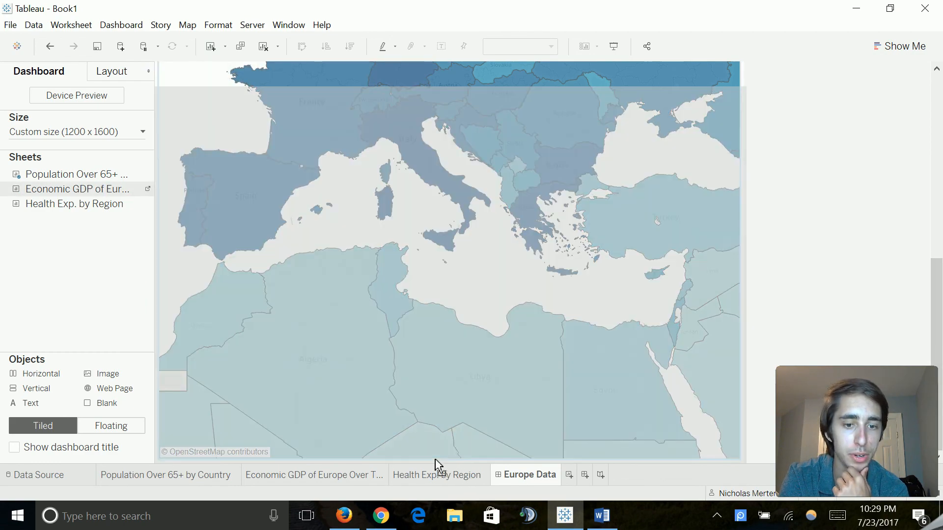
{"action": "left_click", "coordinate": [75, 189]}
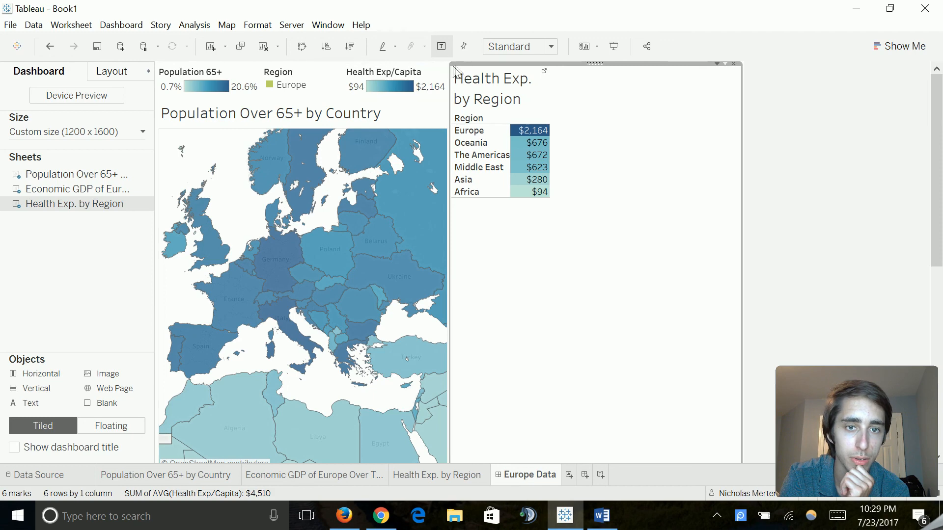
{"action": "mouse_move", "coordinate": [602, 62]}
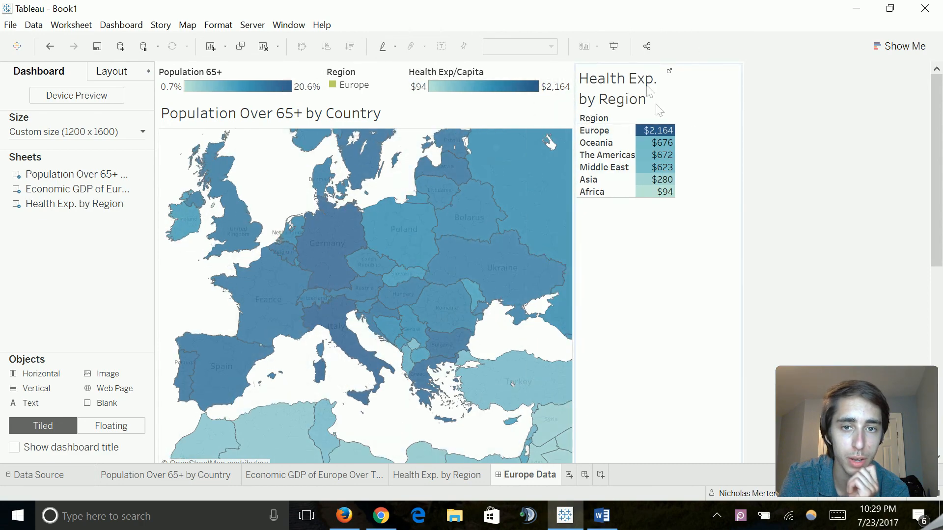
{"action": "scroll", "scroll_direction": "down", "scroll_amount": 3}
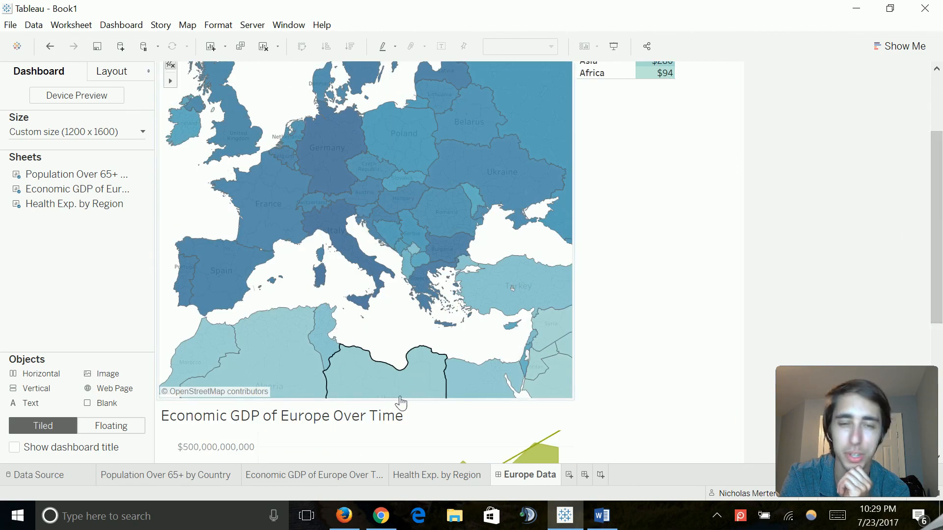
{"action": "mouse_move", "coordinate": [397, 405]}
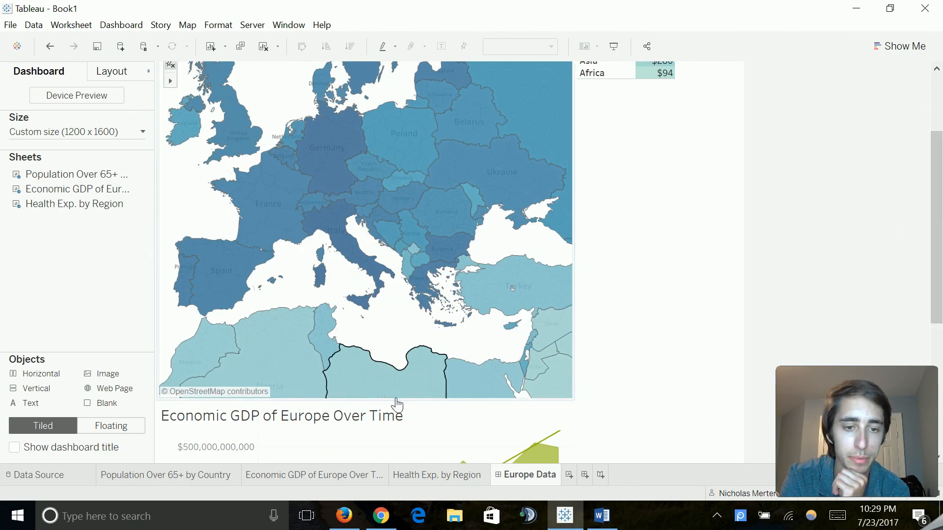
{"action": "scroll", "scroll_direction": "down", "scroll_amount": 3}
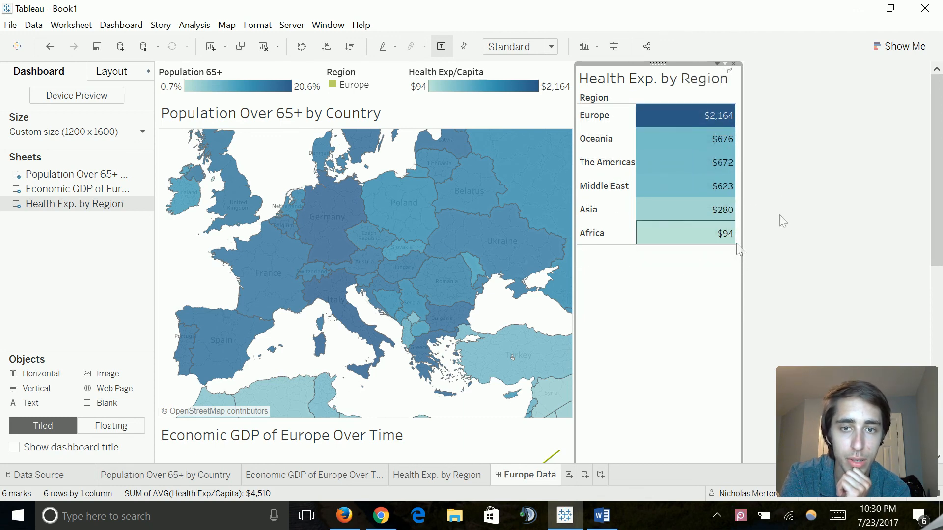
Drop the Region and Health Exp/Capita legends, keeping only the Population 65+ legend
{"action": "scroll", "scroll_direction": "down", "scroll_amount": 3}
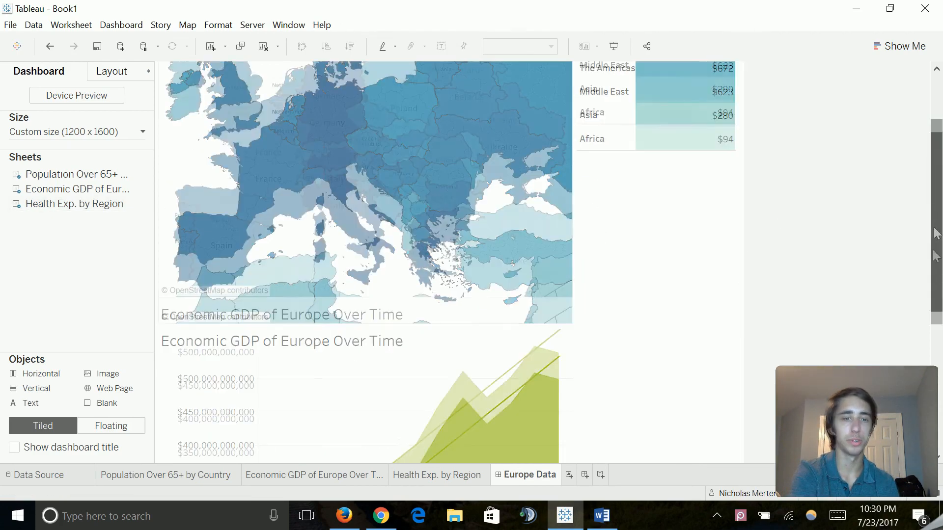
{"action": "scroll", "scroll_direction": "down", "scroll_amount": 3}
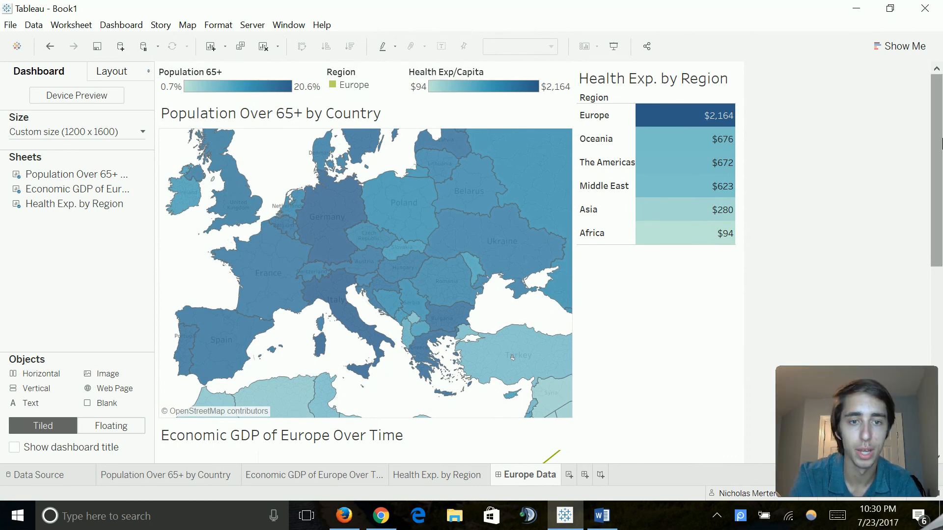
{"action": "scroll", "scroll_direction": "down", "scroll_amount": 3}
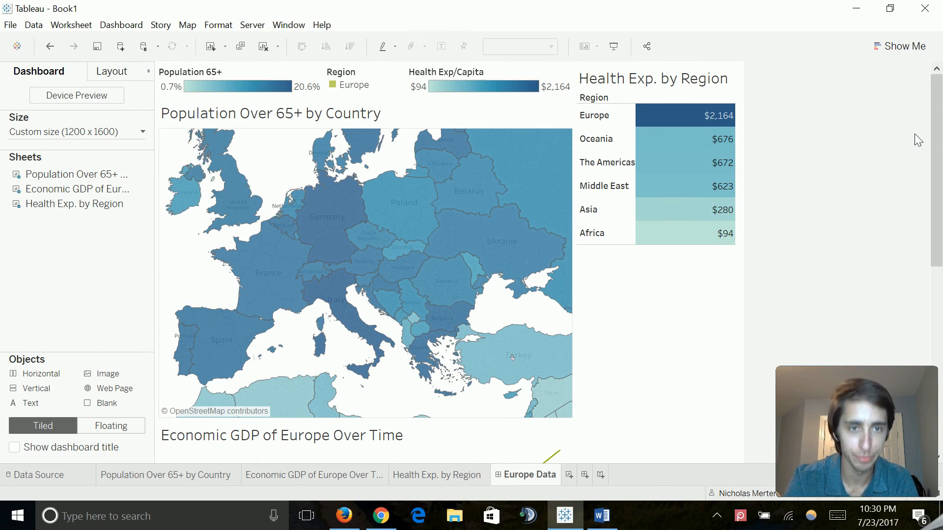
{"action": "mouse_move", "coordinate": [399, 78]}
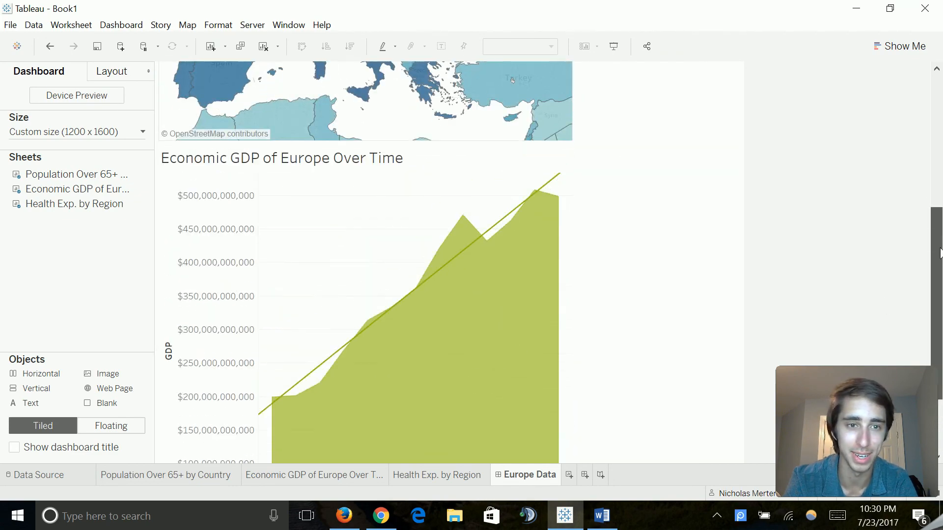
{"action": "scroll", "scroll_direction": "up", "scroll_amount": 3}
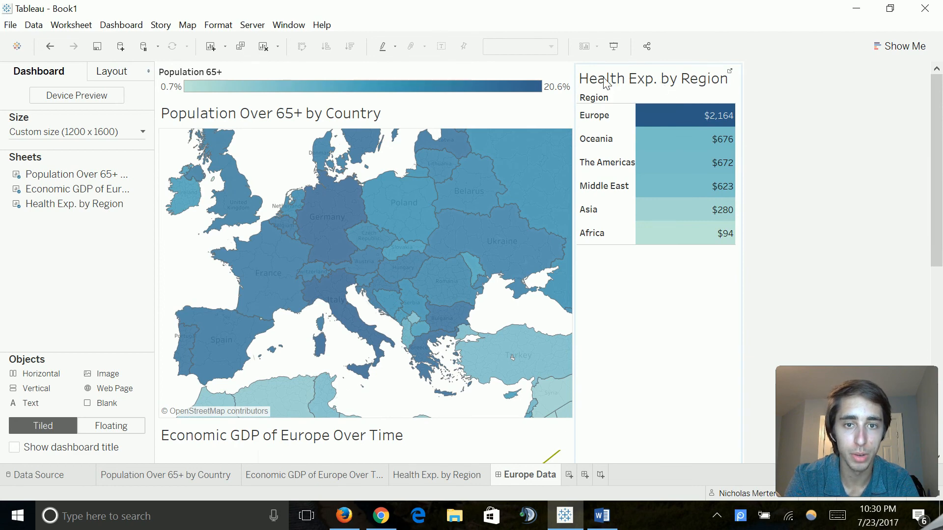
{"action": "mouse_move", "coordinate": [596, 84]}
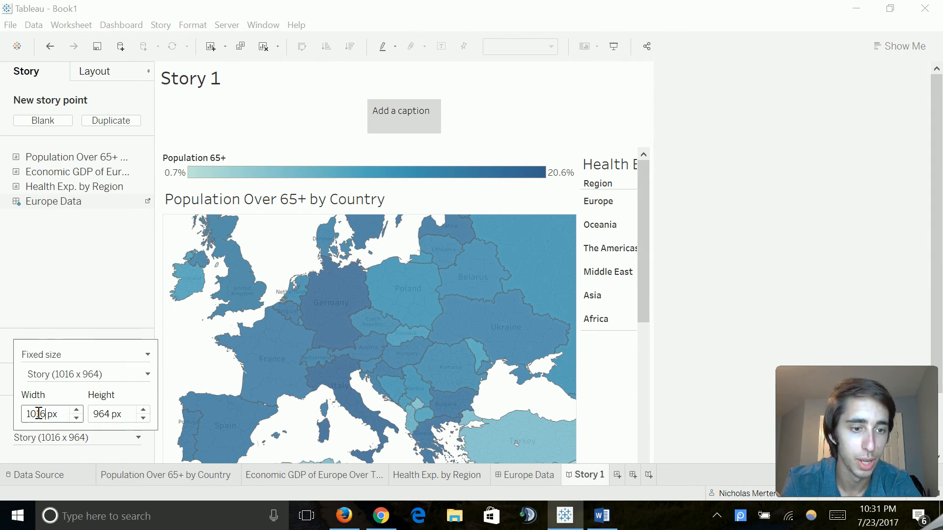
Fix the new story's size at a custom 1300 x 1800 px
{"action": "type", "text": "1200"}
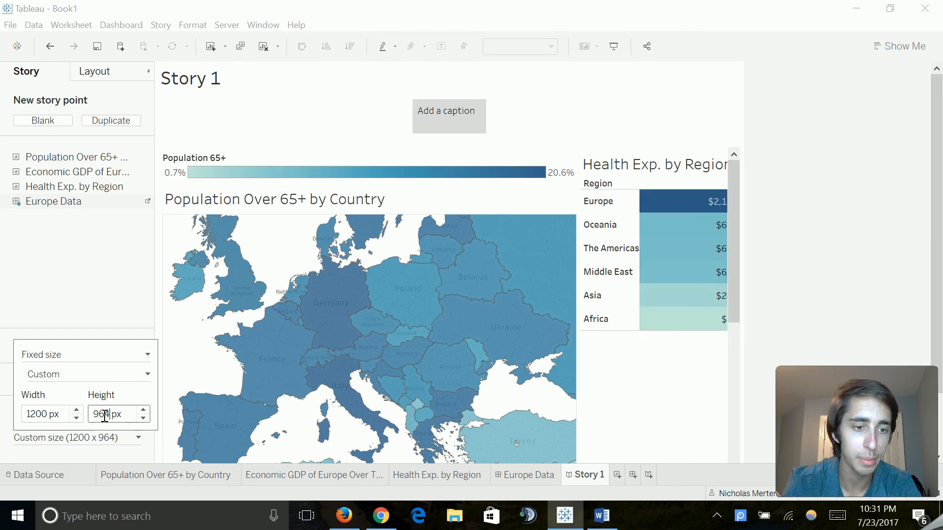
{"action": "type", "text": "1800"}
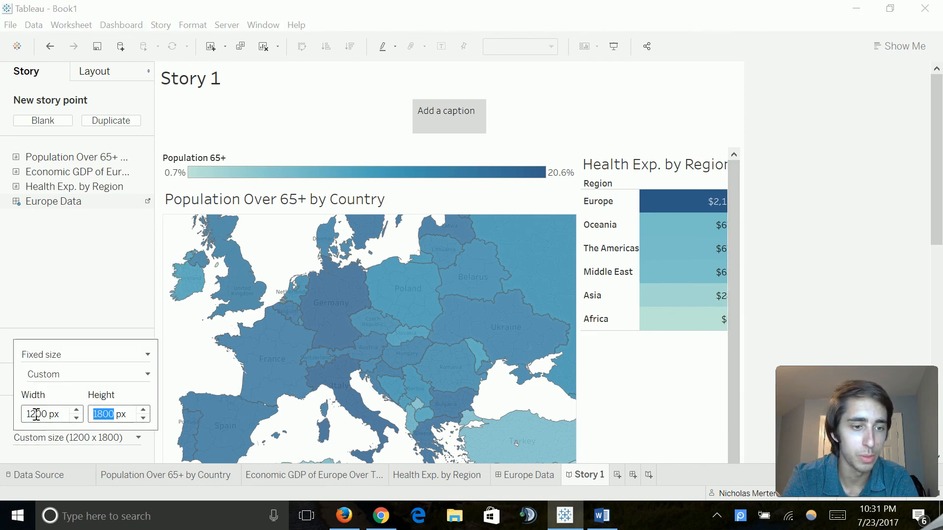
{"action": "type", "text": "1400"}
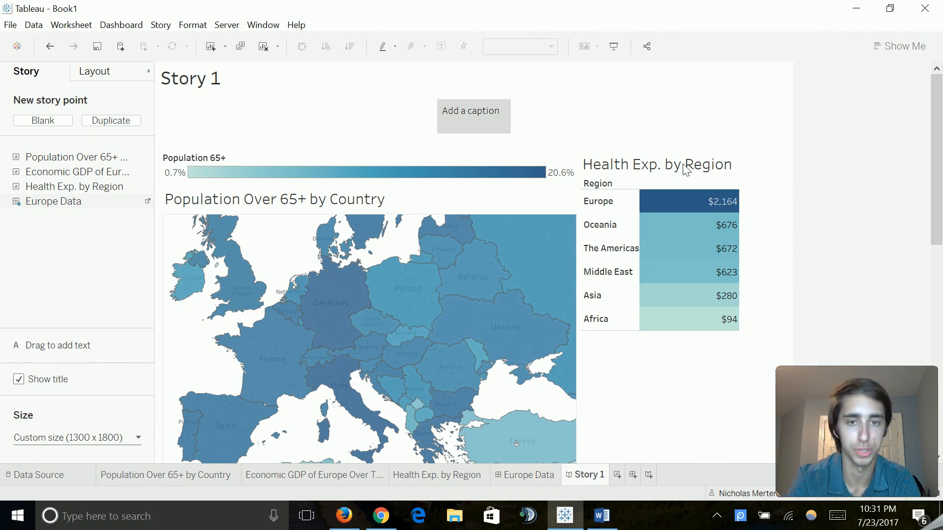
{"action": "mouse_move", "coordinate": [595, 451]}
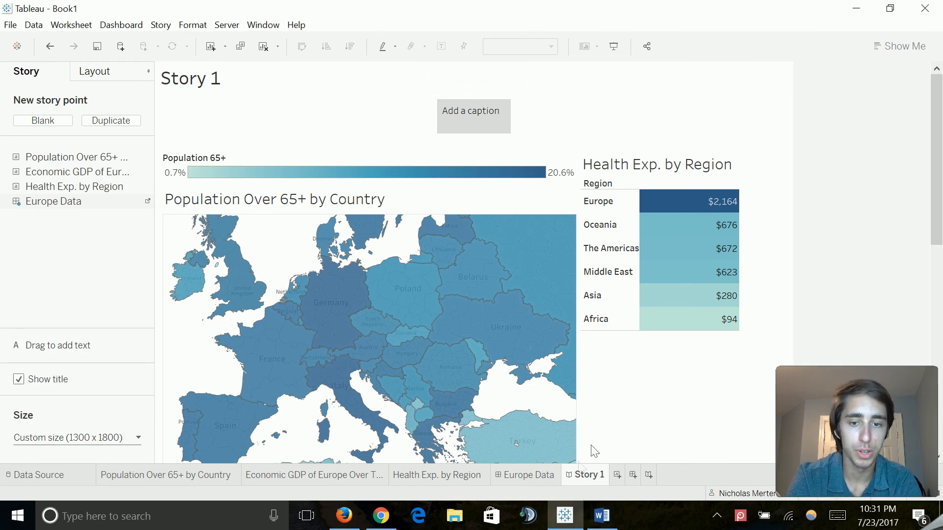
Rename Story 1 to 'Europe: The Frontier for Retirement Health Care' as its title
{"action": "double_click", "coordinate": [588, 476]}
{"action": "type", "text": "Europe: The F"}
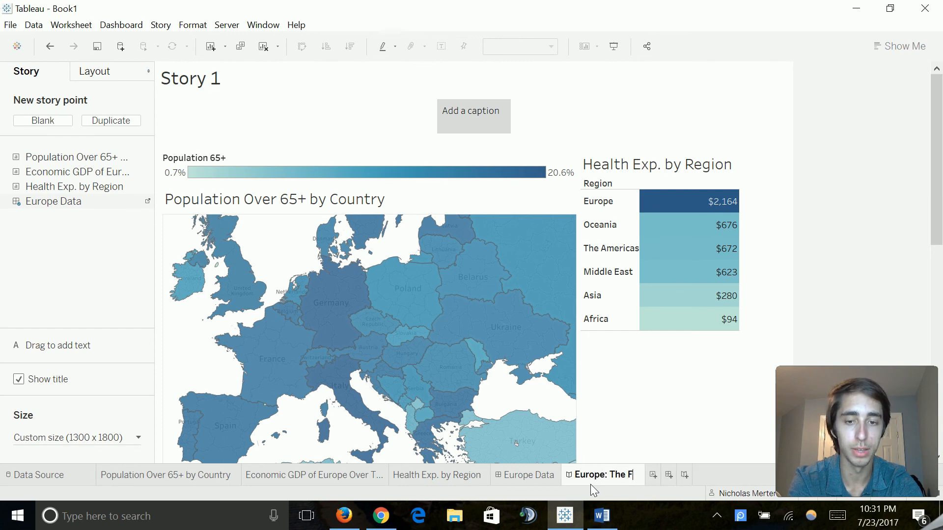
{"action": "type", "text": "rontier for Retirement Health Care"}
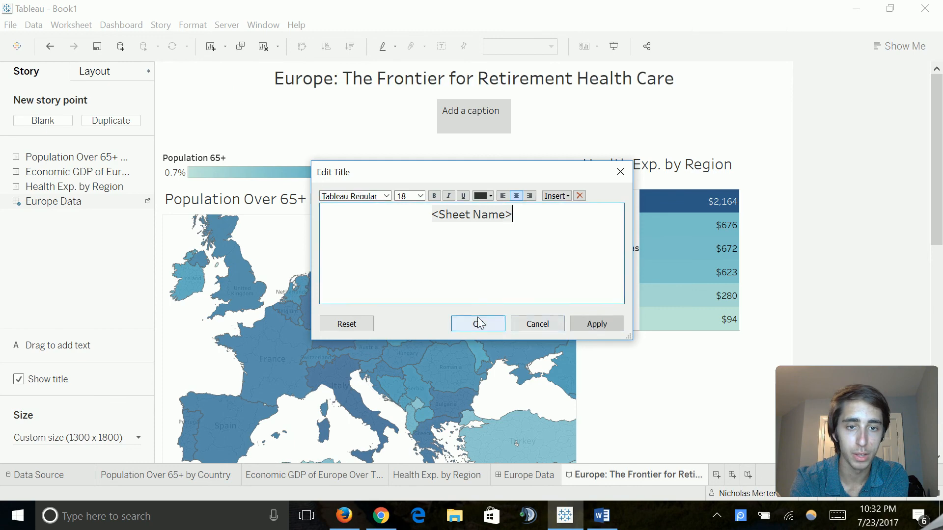
{"action": "left_click", "coordinate": [478, 324]}
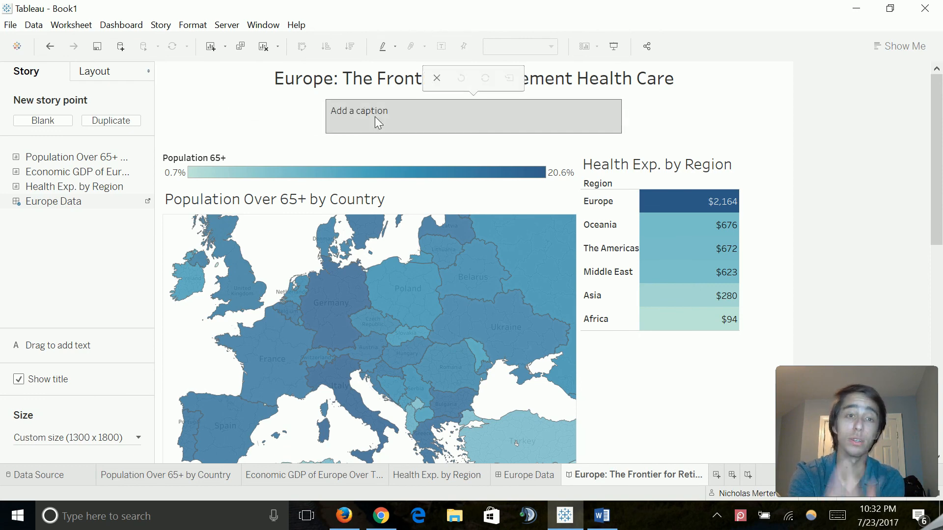
Write the caption on solid economic growth and potential in European markets
{"action": "left_click", "coordinate": [375, 118]}
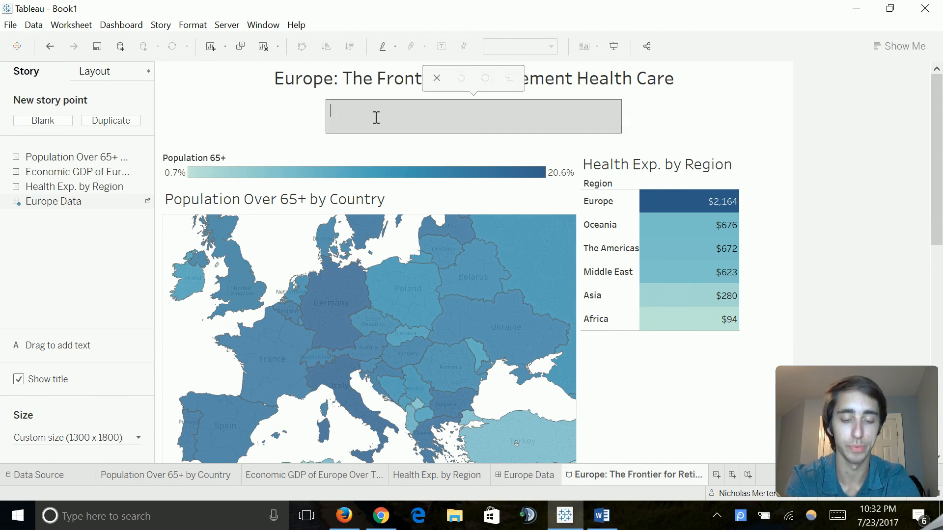
{"action": "type", "text": "From our analysis, we've spotted a clea"}
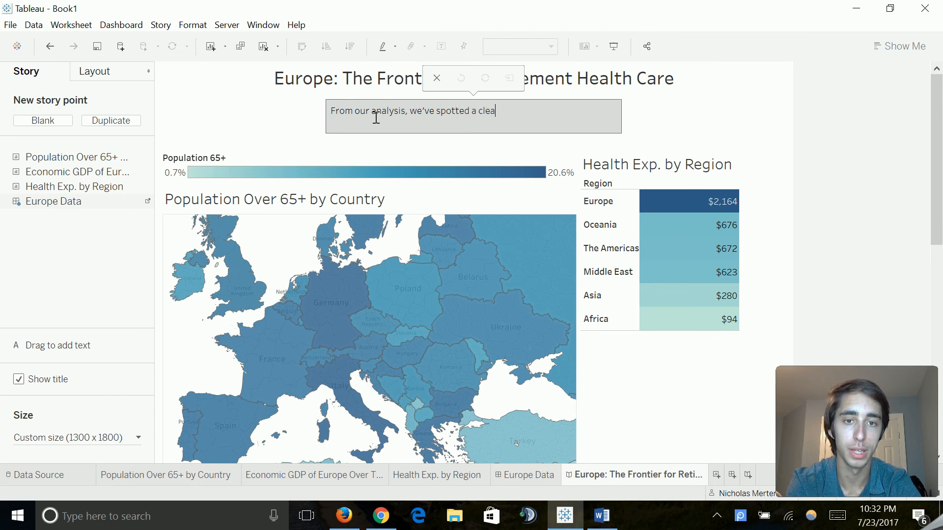
{"action": "type", "text": "r trend tow"}
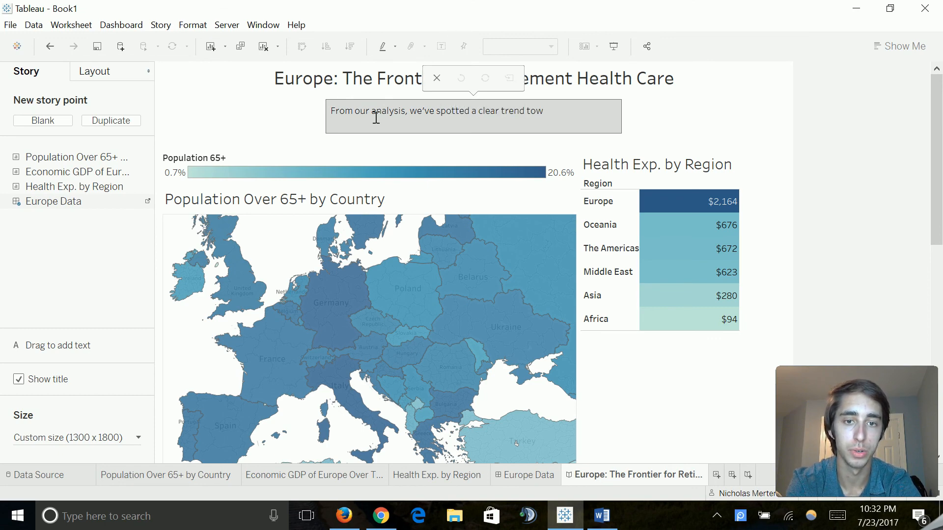
{"action": "type", "text": "ards solid ex"}
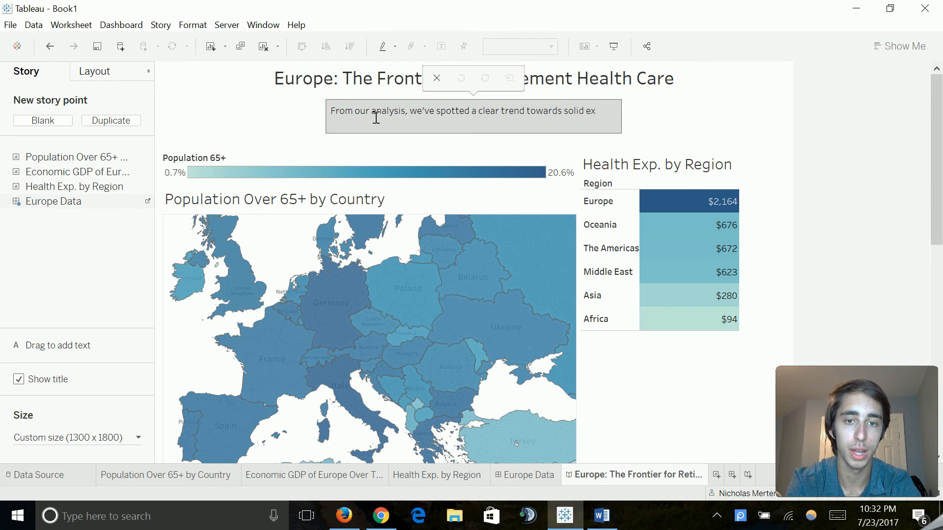
{"action": "type", "text": "economic growth ad"}
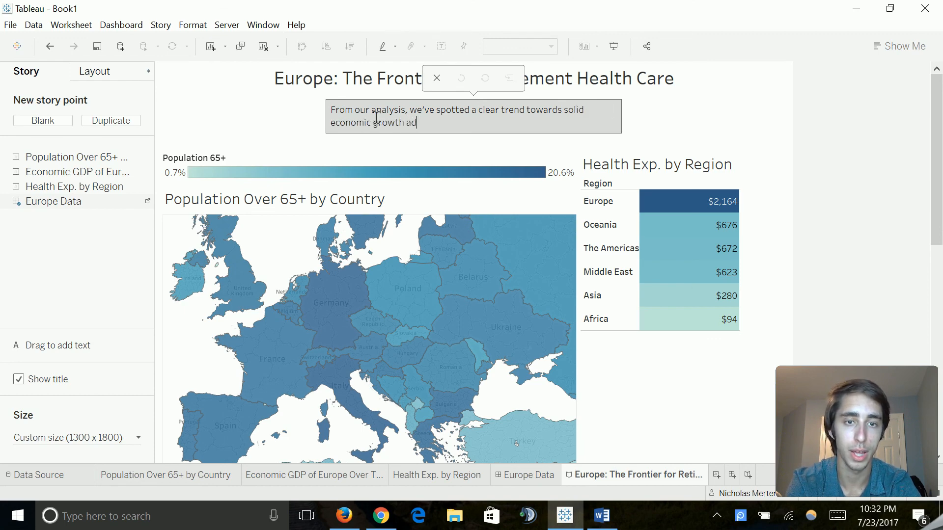
{"action": "type", "text": "nd potential in Eu"}
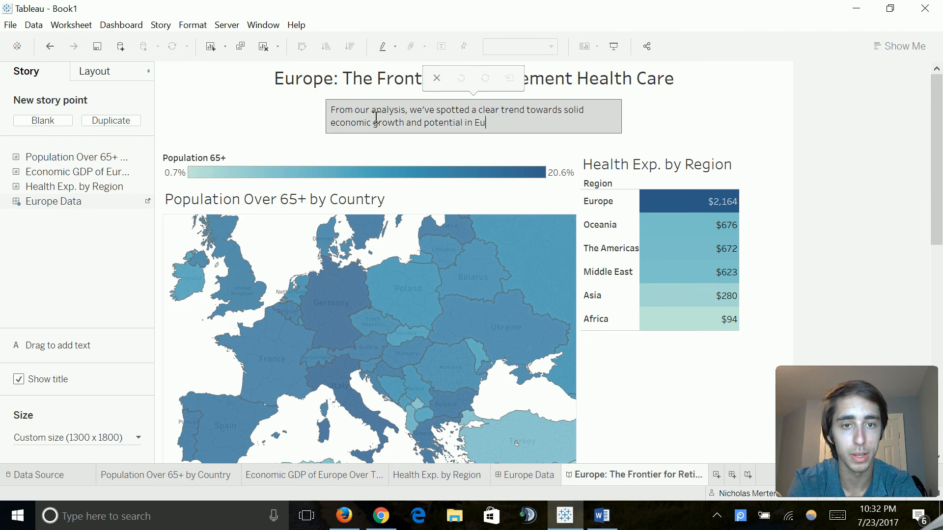
{"action": "type", "text": "ropean markets for our"}
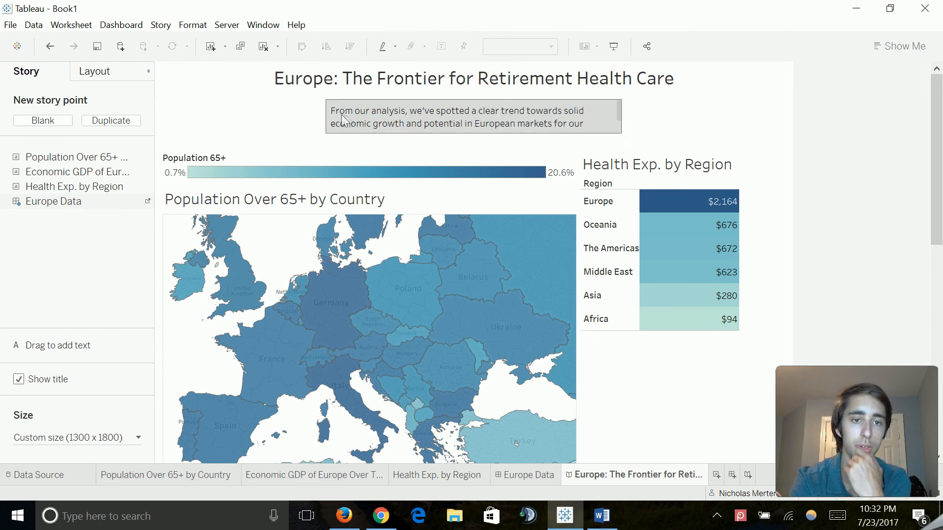
Widen the caption box so the text fits on two lines
{"action": "left_click", "coordinate": [471, 117]}
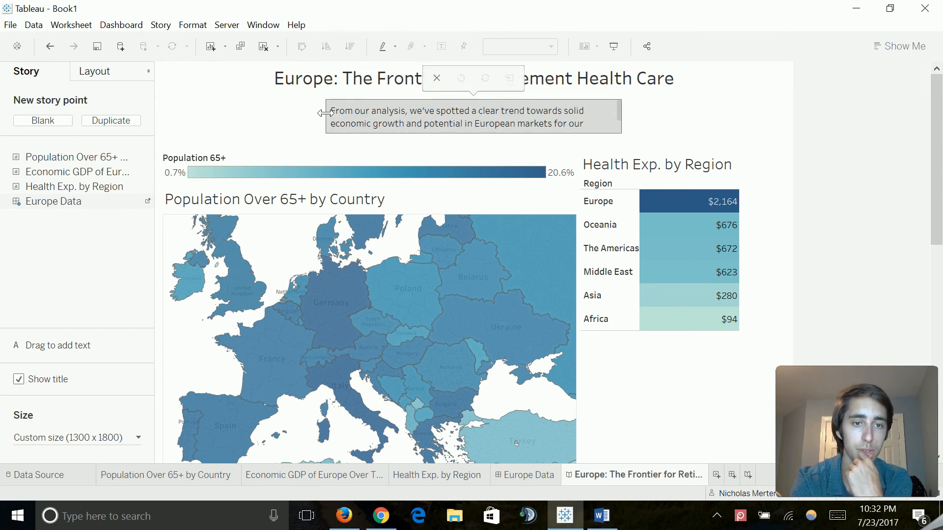
{"action": "left_click", "coordinate": [251, 132]}
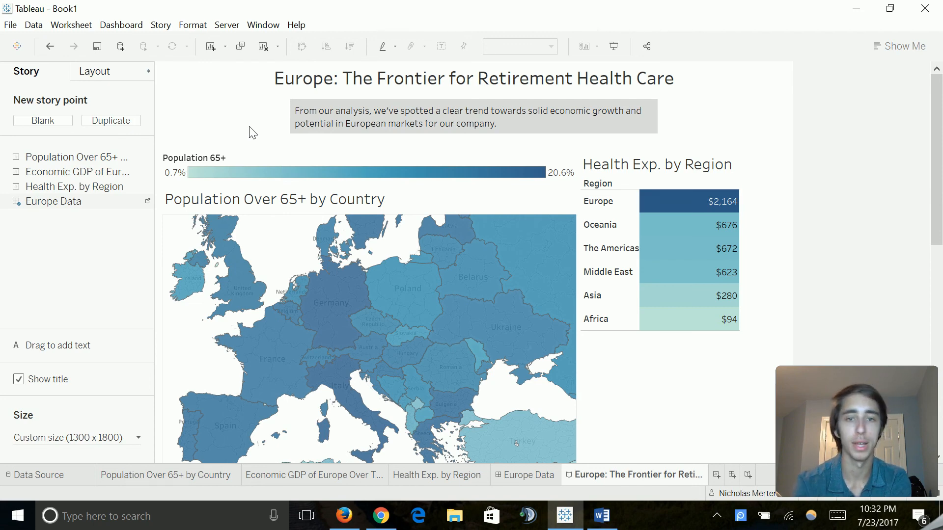
{"action": "scroll", "scroll_direction": "down", "scroll_amount": 3}
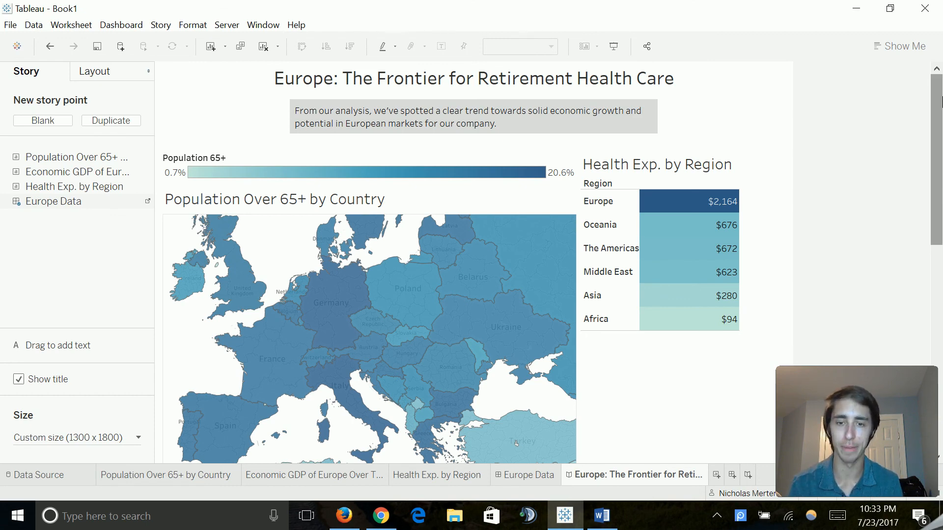
{"action": "mouse_move", "coordinate": [328, 30]}
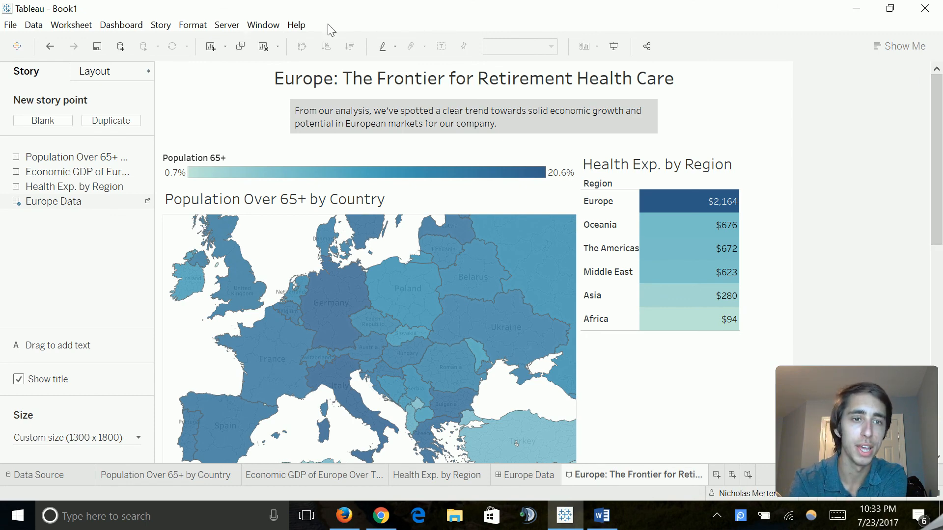
Bring up the Save Workbook to Tableau Public dialog from the Server menu
{"action": "left_click", "coordinate": [226, 25]}
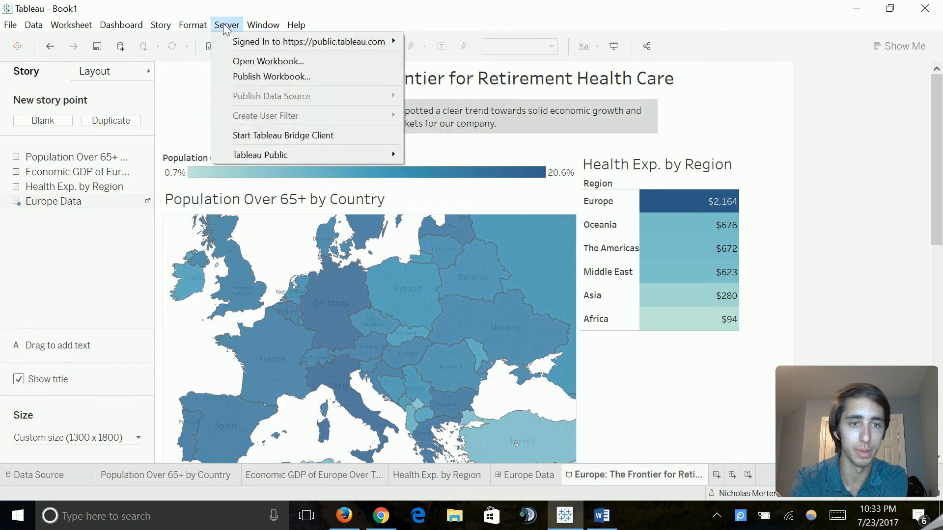
{"action": "mouse_move", "coordinate": [243, 87]}
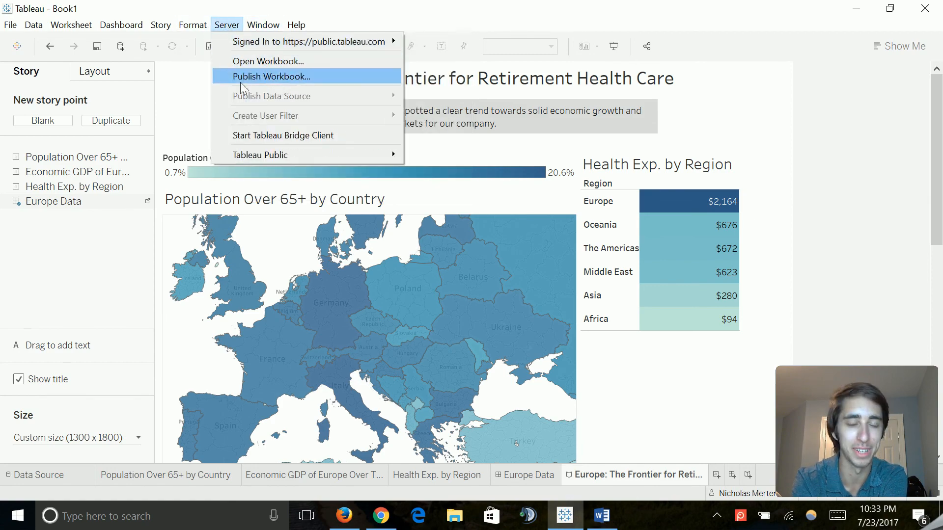
{"action": "mouse_move", "coordinate": [259, 156]}
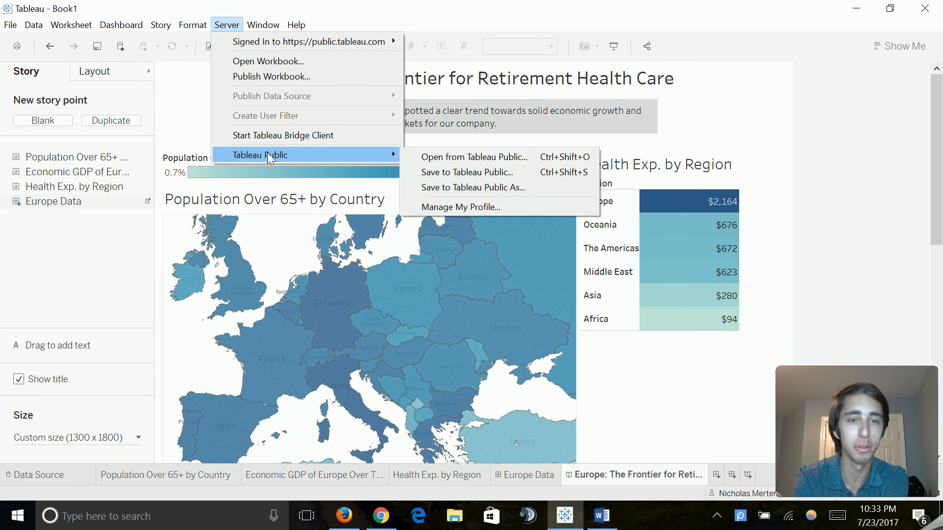
{"action": "mouse_move", "coordinate": [468, 191]}
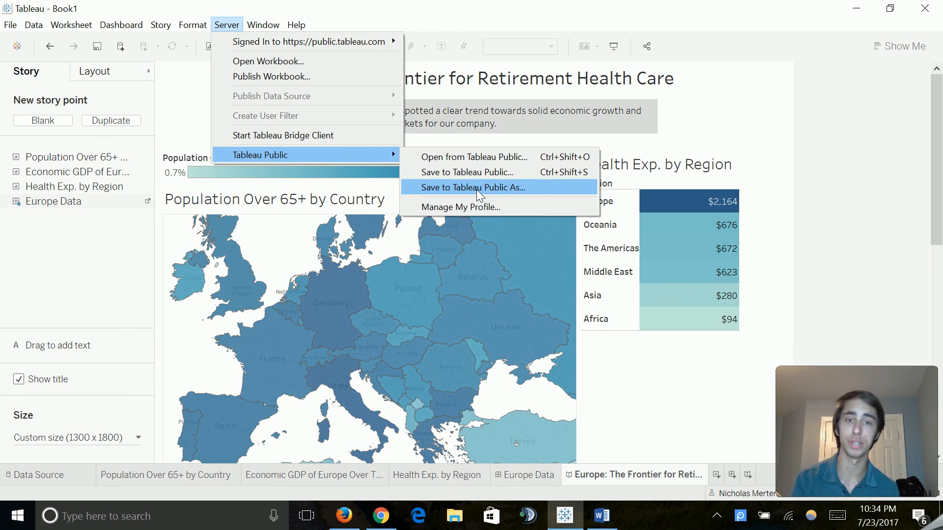
{"action": "key", "text": "Escape"}
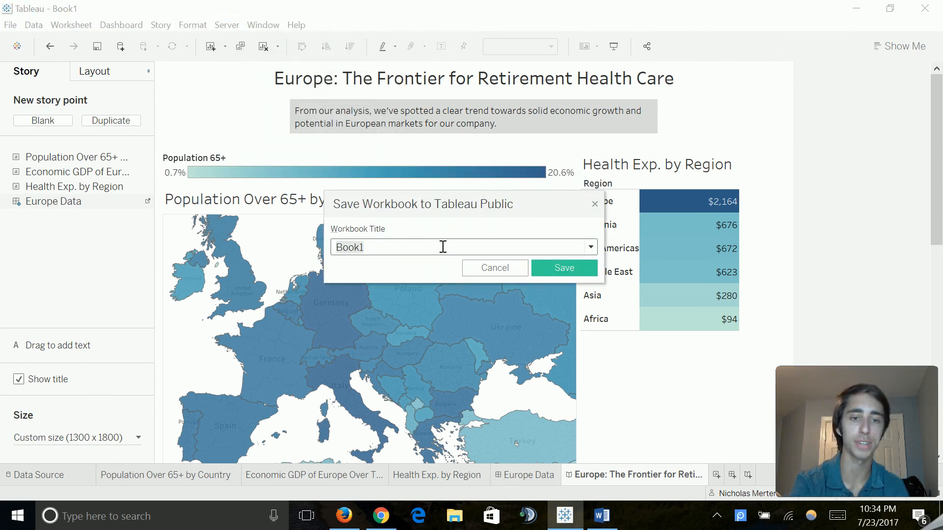
Save to Tableau Public as 'Europe: The Frontier of Retirement Health Care'
{"action": "type", "text": "E"}
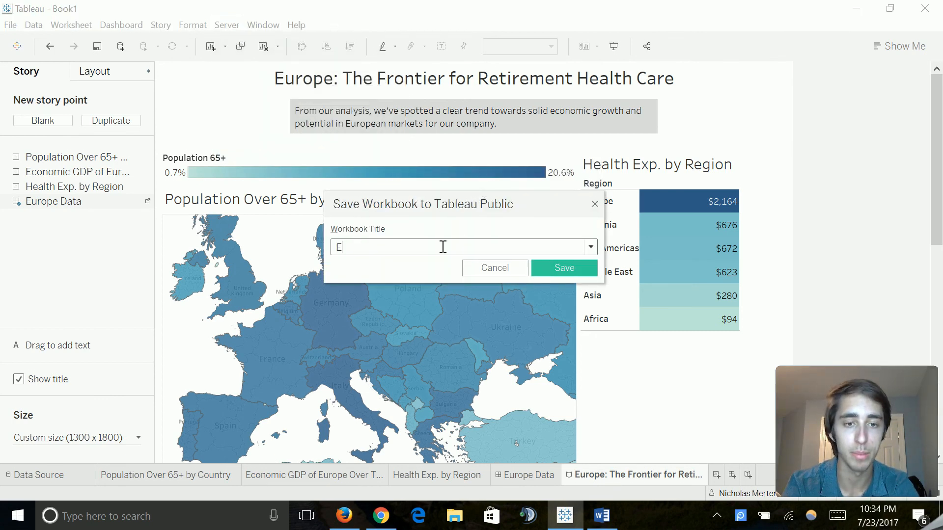
{"action": "type", "text": "urope: The Fron"}
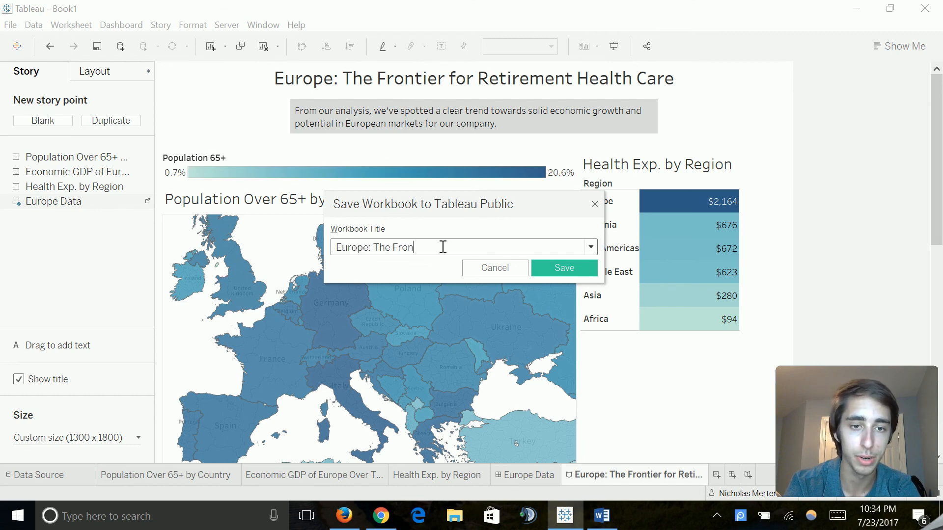
{"action": "type", "text": "tier of Retirement Health Care"}
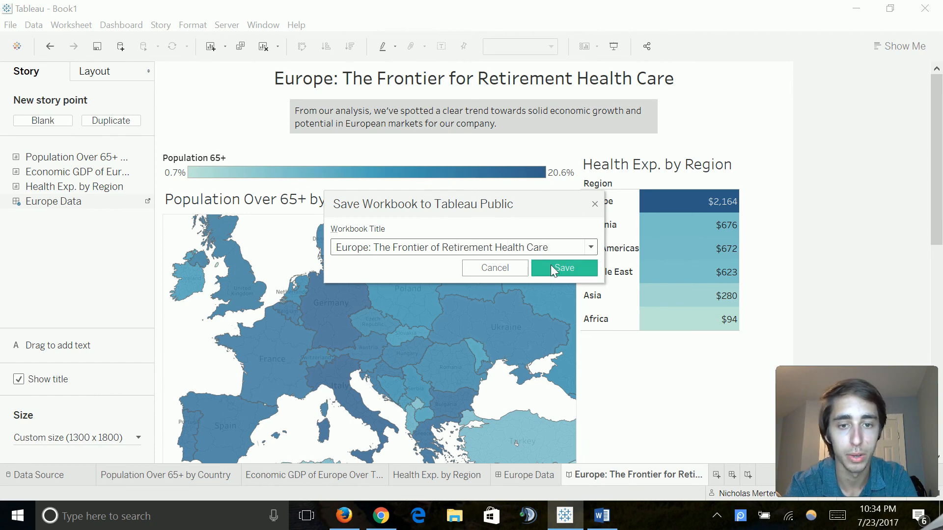
{"action": "left_click", "coordinate": [565, 267]}
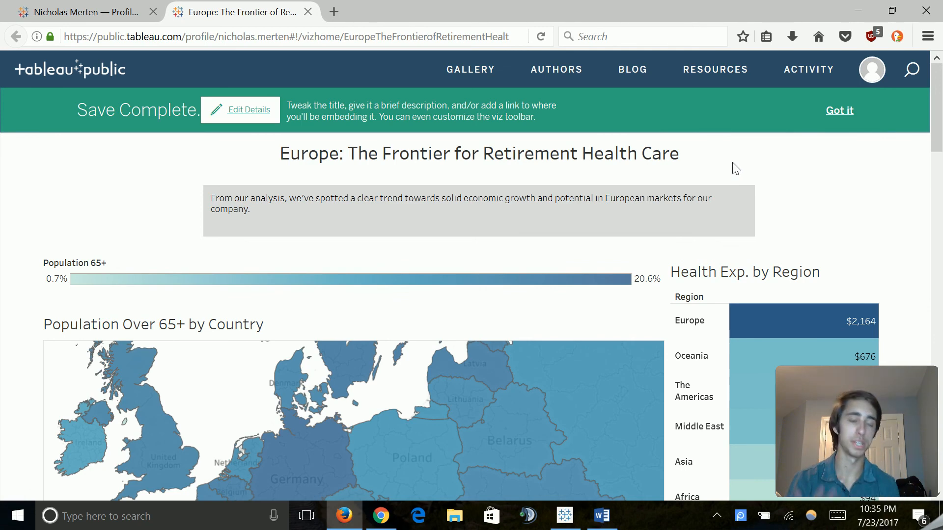
{"action": "mouse_move", "coordinate": [790, 166]}
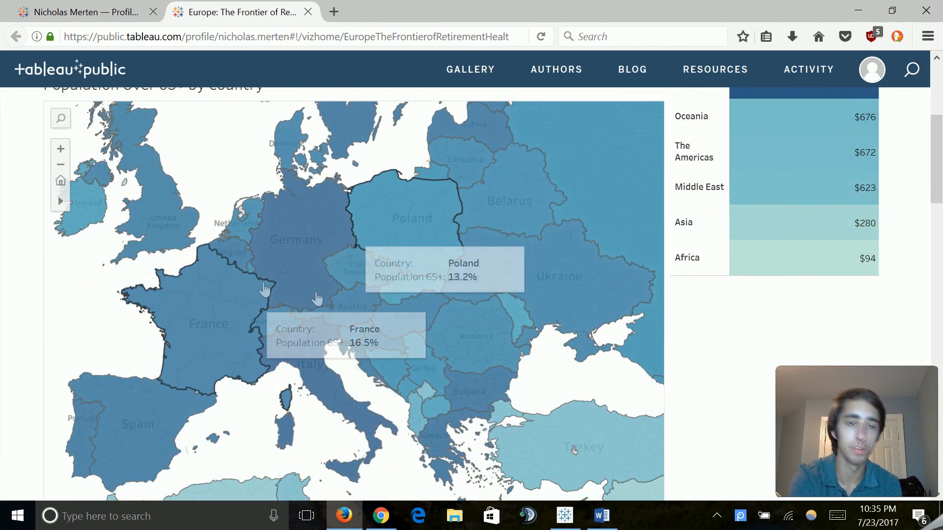
{"action": "mouse_move", "coordinate": [530, 285]}
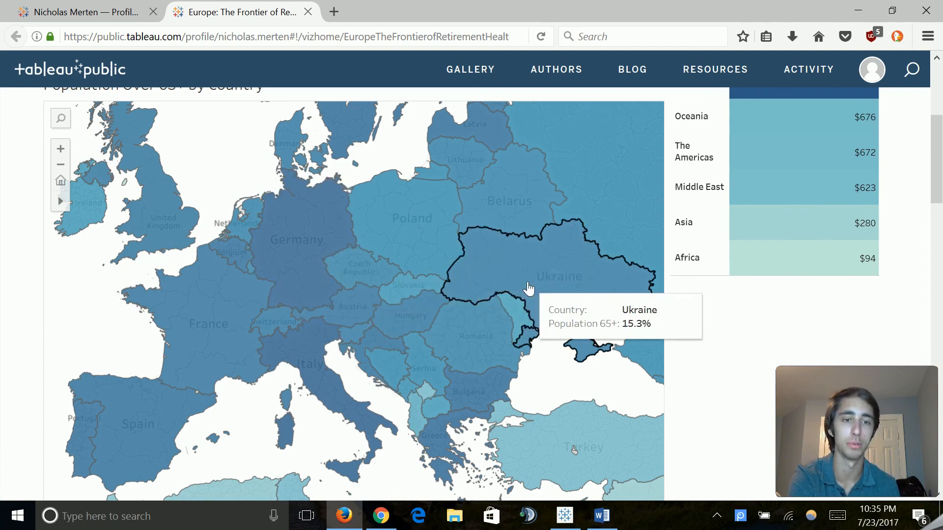
Highlight Austria on the population map, then move down past the GDP chart to the title and view count
{"action": "left_click", "coordinate": [60, 149]}
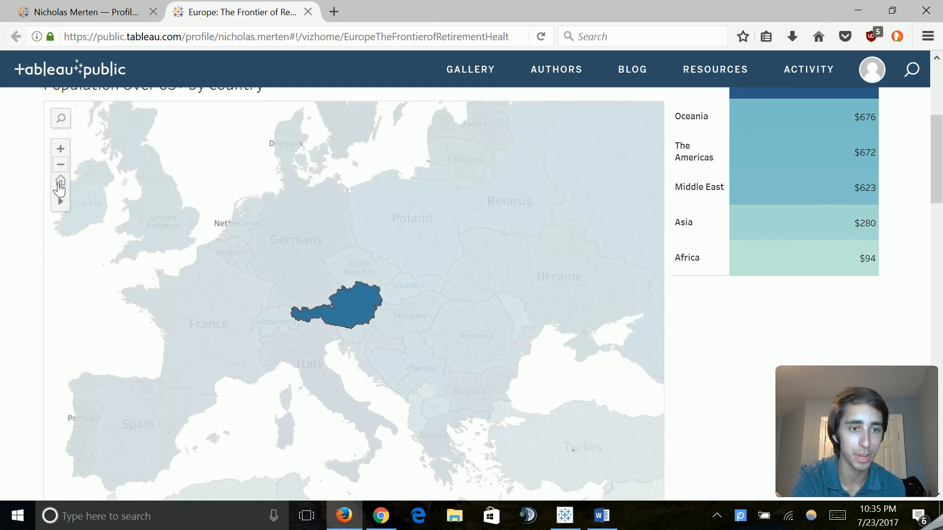
{"action": "mouse_move", "coordinate": [365, 294]}
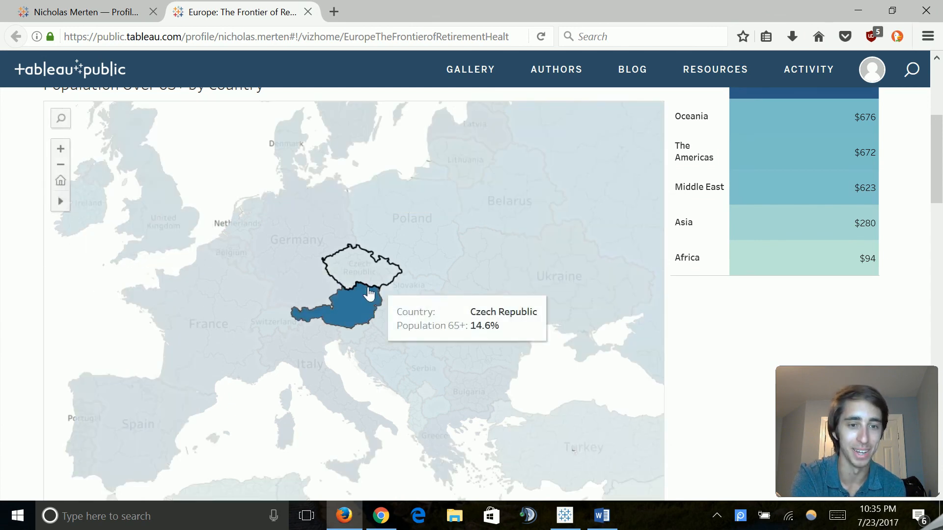
{"action": "mouse_move", "coordinate": [348, 320]}
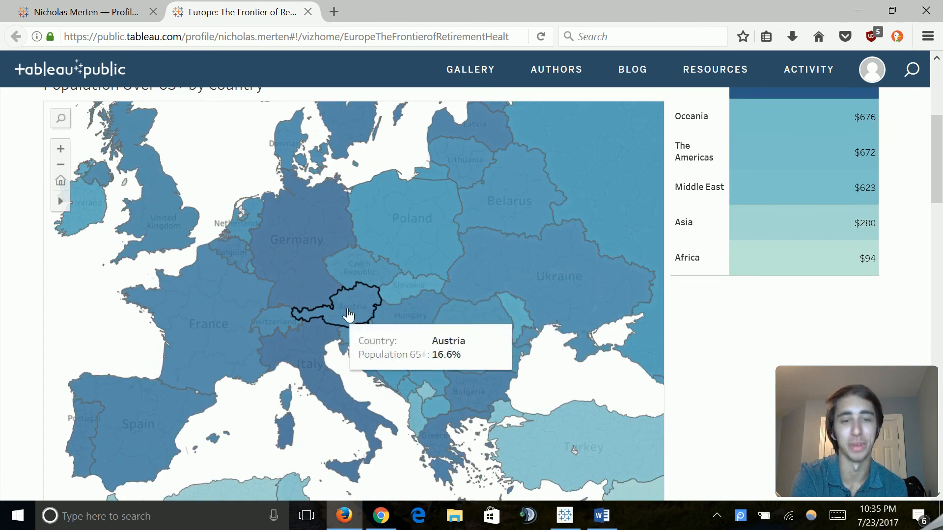
{"action": "scroll", "scroll_direction": "down", "scroll_amount": 3}
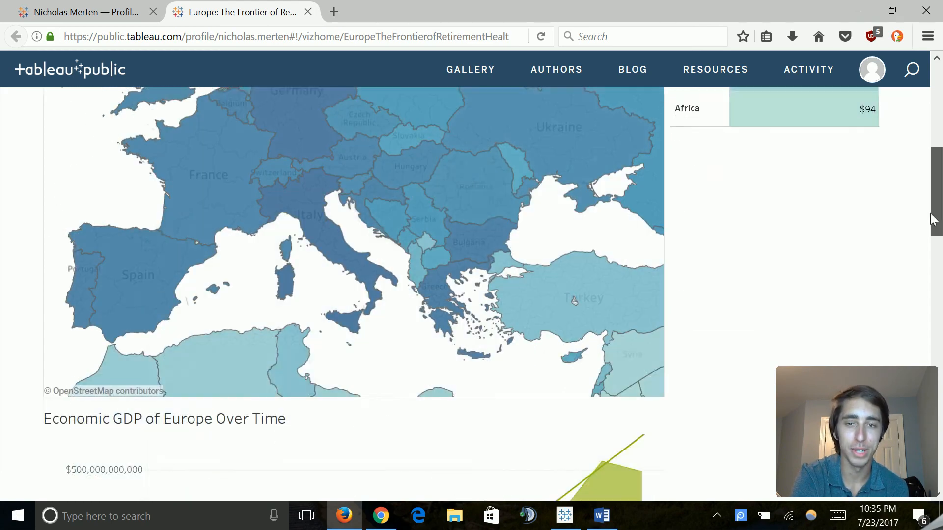
{"action": "scroll", "scroll_direction": "down", "scroll_amount": 3}
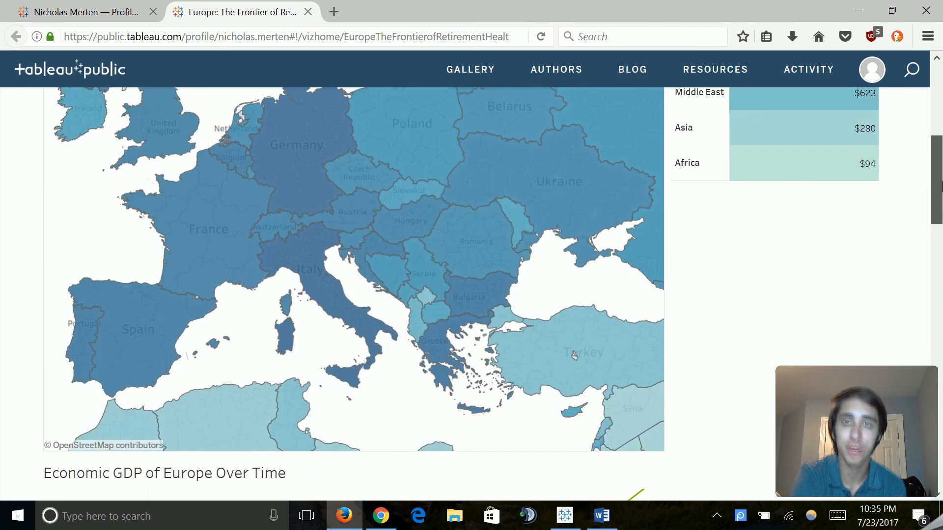
{"action": "scroll", "scroll_direction": "down", "scroll_amount": 3}
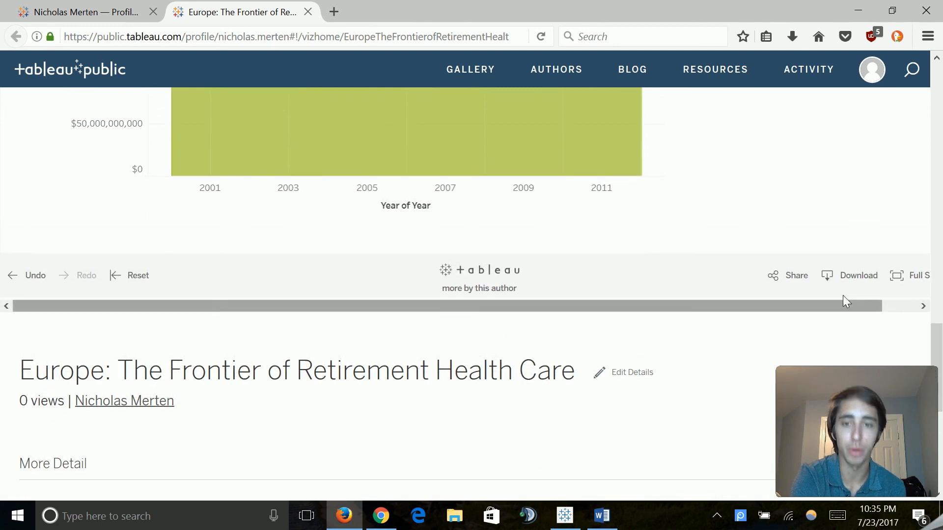
{"action": "mouse_move", "coordinate": [794, 284]}
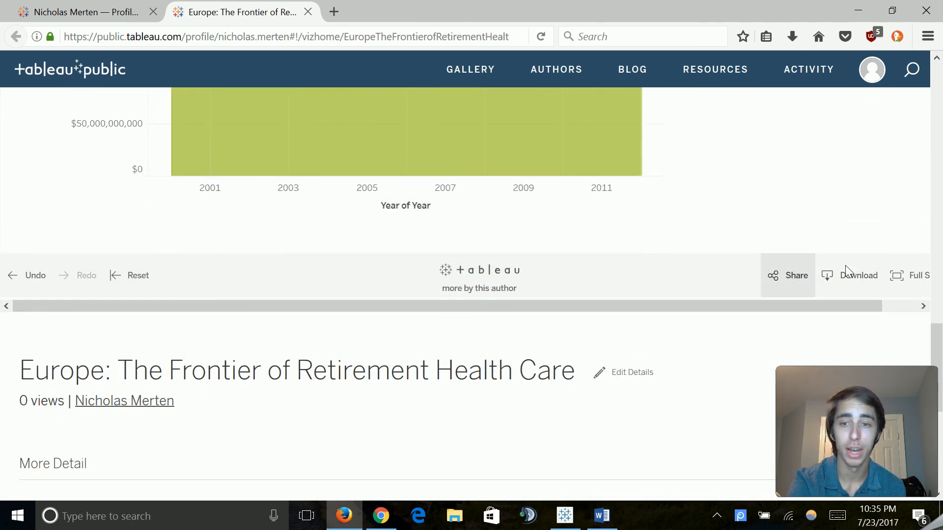
Show the Share options with embed code and link for the published story
{"action": "left_click", "coordinate": [788, 275]}
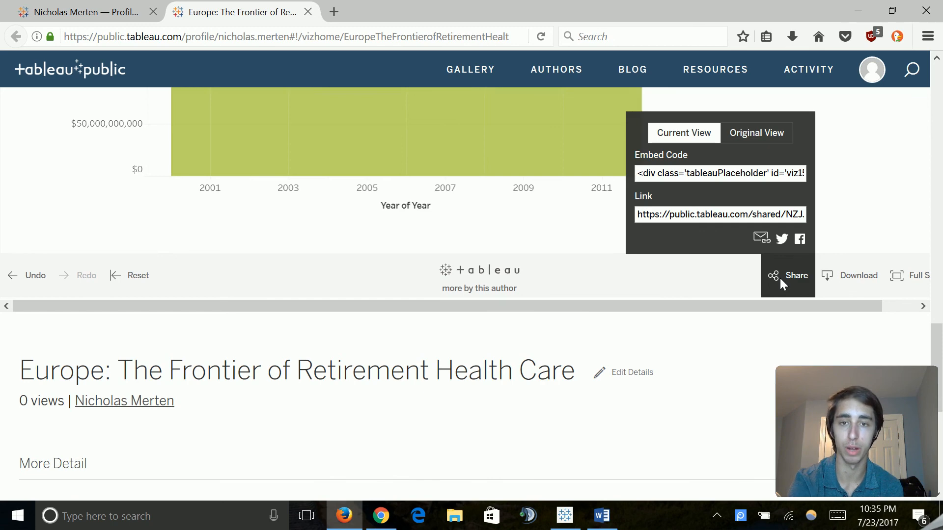
{"action": "mouse_move", "coordinate": [843, 165]}
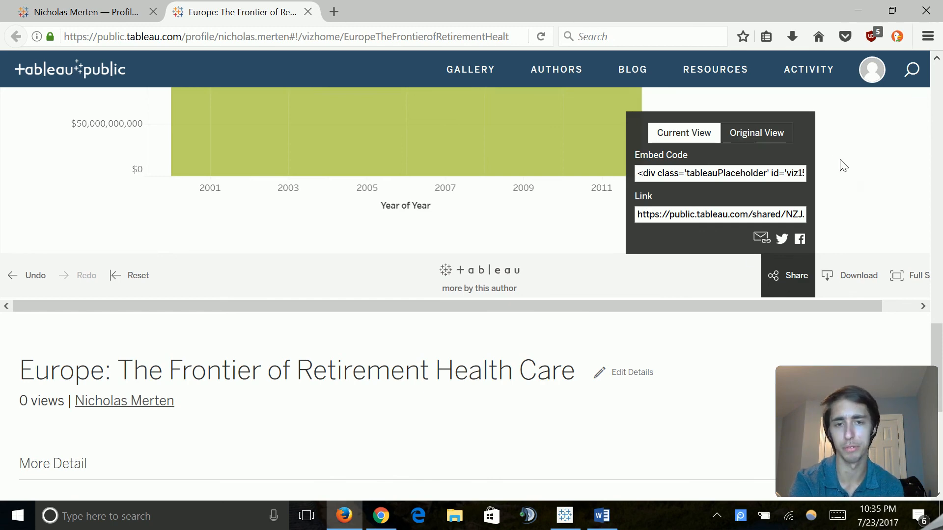